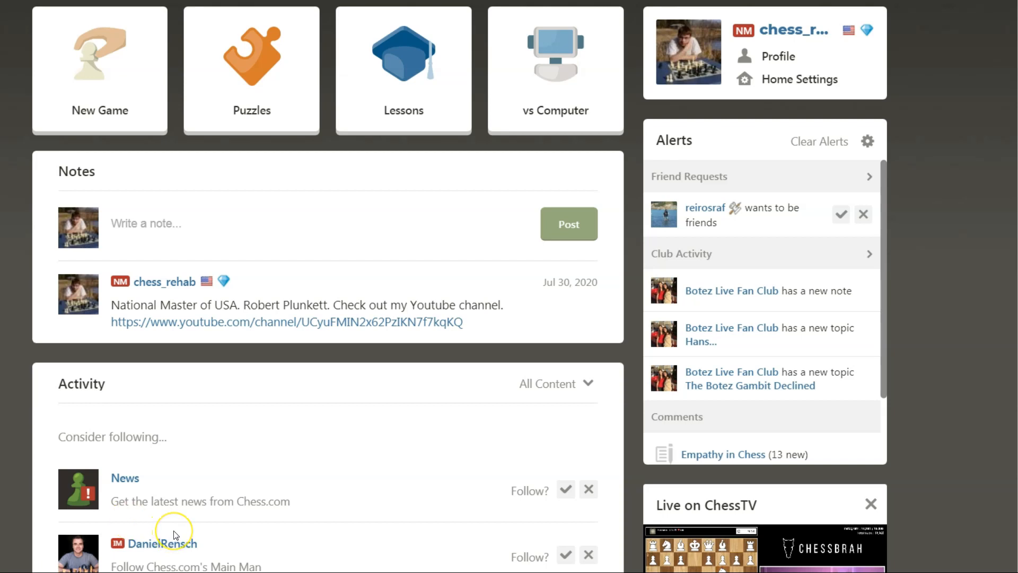
{"action": "mouse_move", "coordinate": [223, 484]}
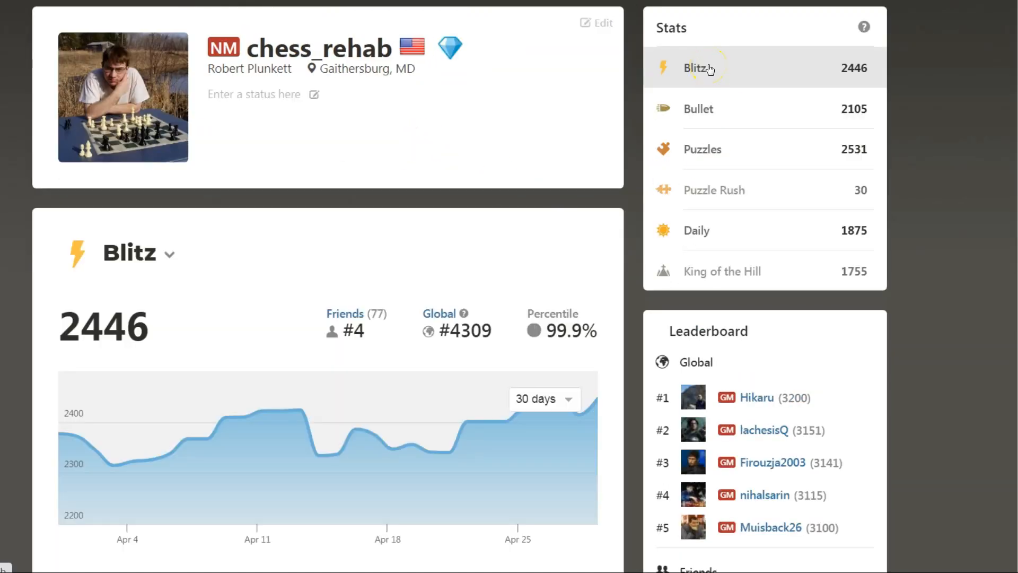
{"action": "mouse_move", "coordinate": [374, 435]}
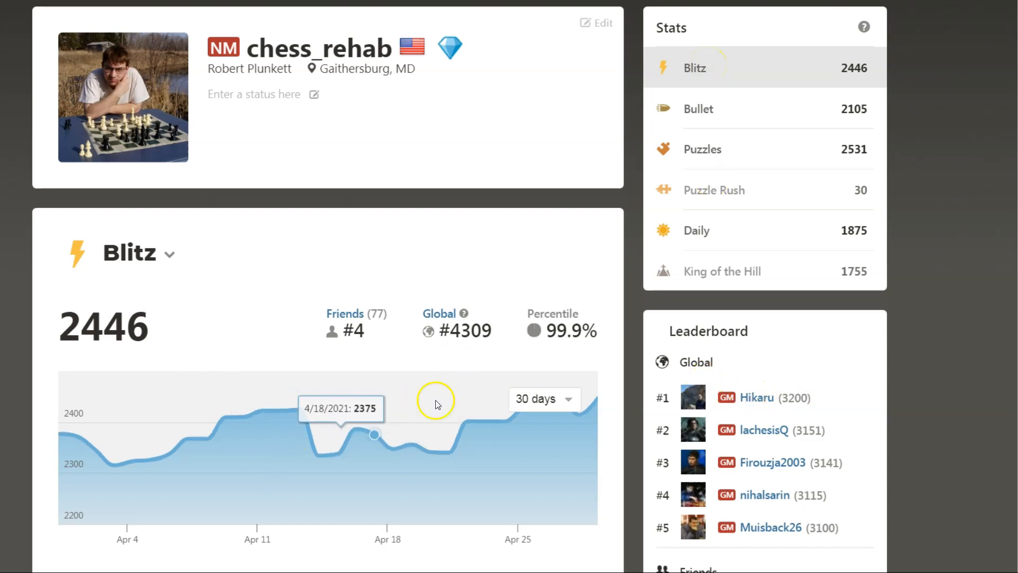
{"action": "scroll", "scroll_direction": "down", "scroll_amount": 3}
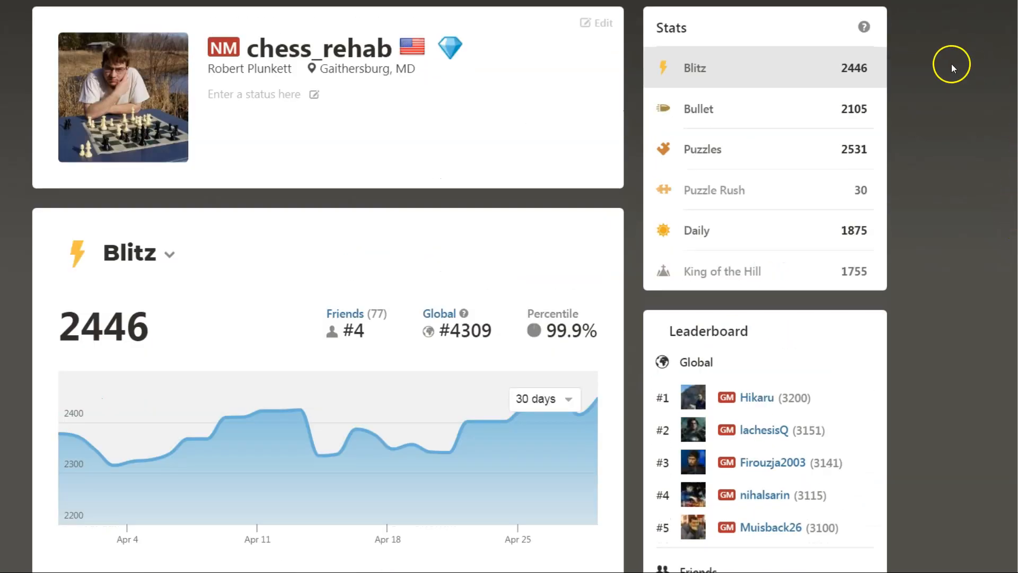
{"action": "scroll", "scroll_direction": "down", "scroll_amount": 3}
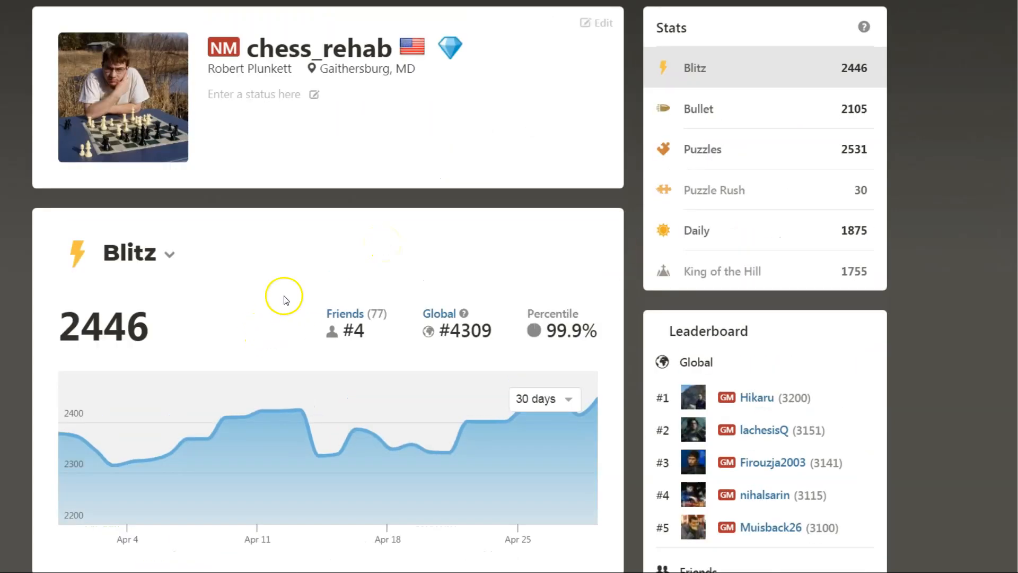
{"action": "scroll", "scroll_direction": "down", "scroll_amount": 3}
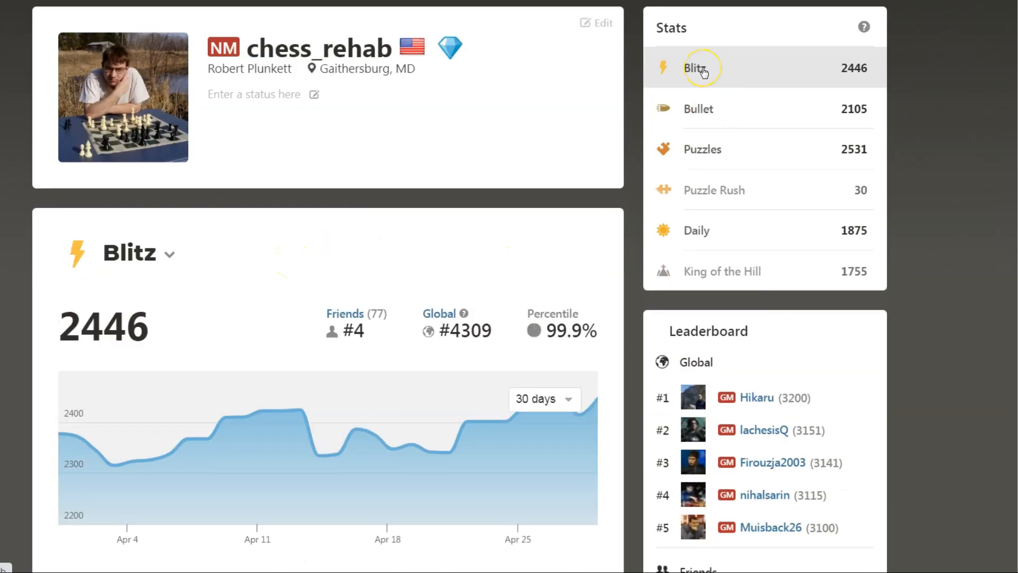
{"action": "mouse_move", "coordinate": [729, 78]}
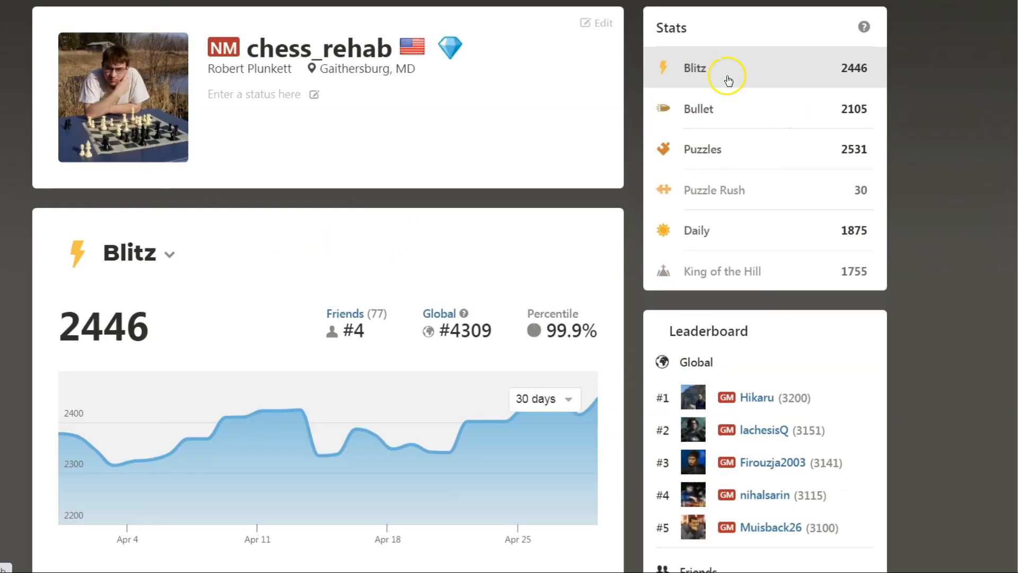
{"action": "scroll", "scroll_direction": "down", "scroll_amount": 3}
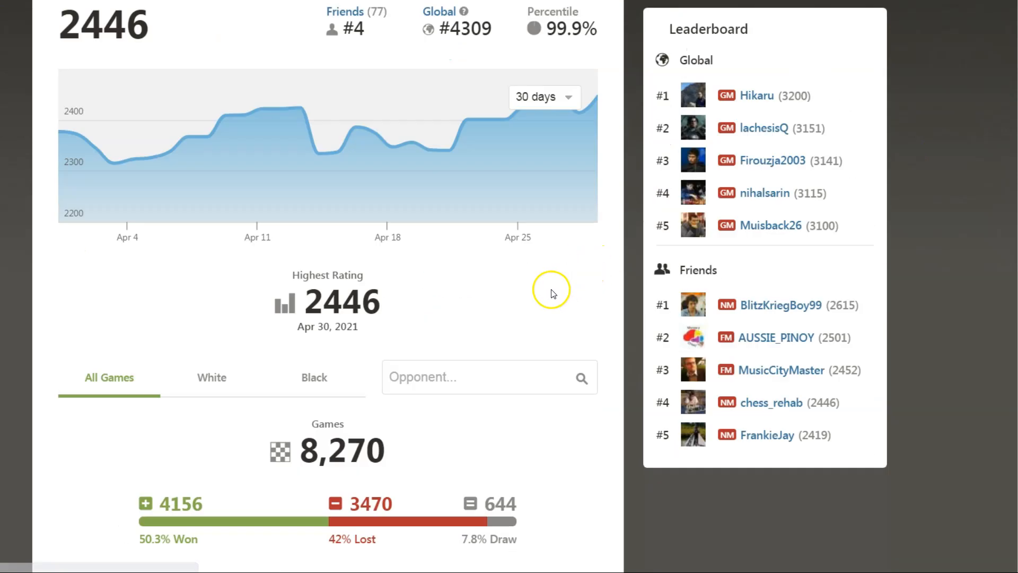
Scroll down to the completed Blitz games list from Apr 30, 2021.
{"action": "scroll", "scroll_direction": "down", "scroll_amount": 3}
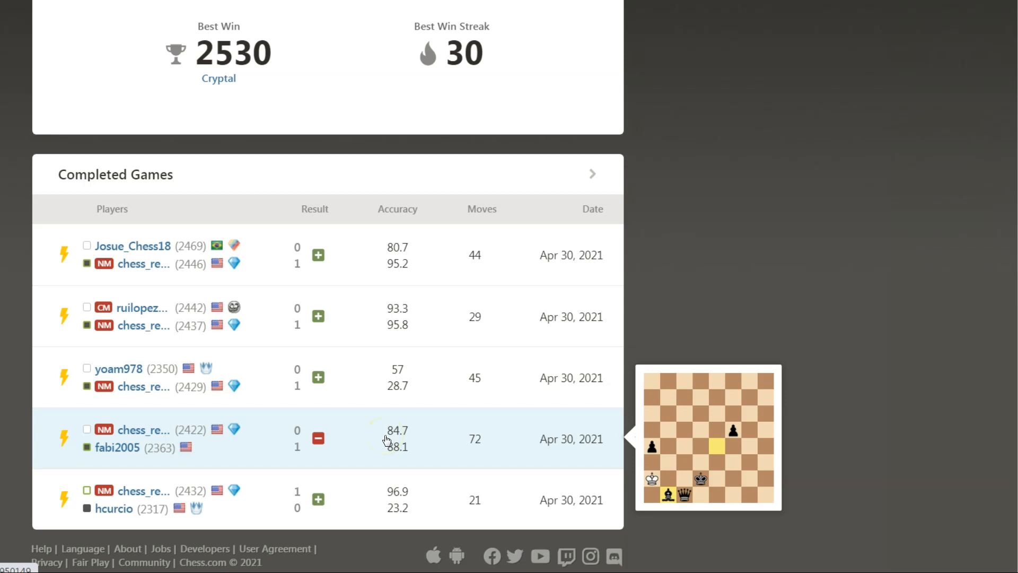
{"action": "mouse_move", "coordinate": [419, 434]}
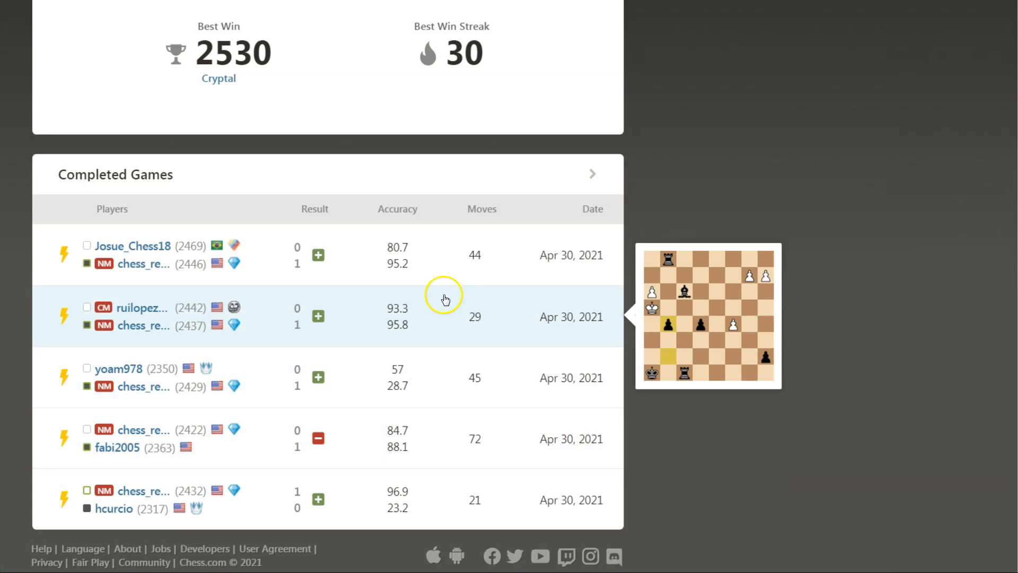
{"action": "mouse_move", "coordinate": [456, 329]}
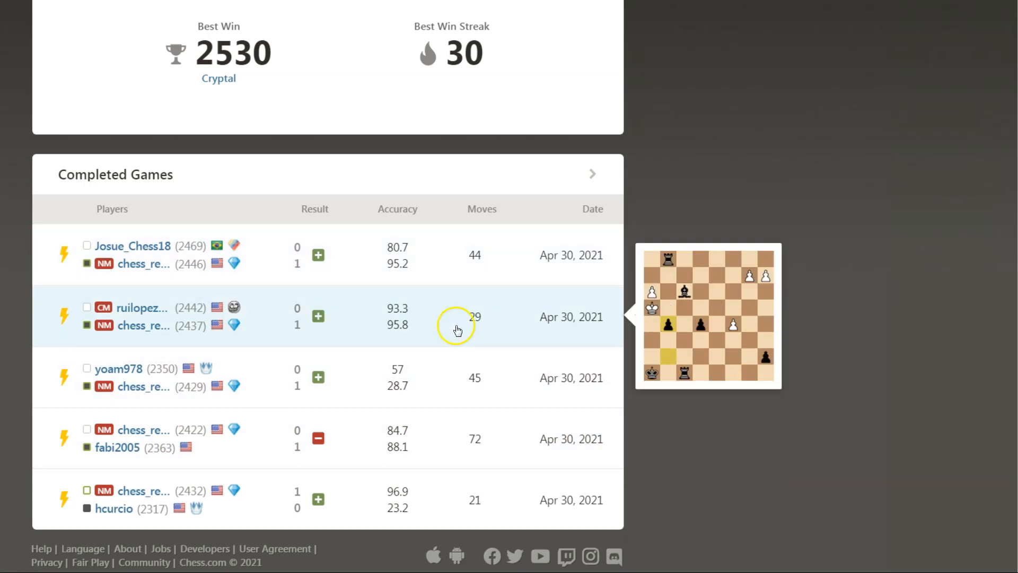
{"action": "mouse_move", "coordinate": [444, 314]}
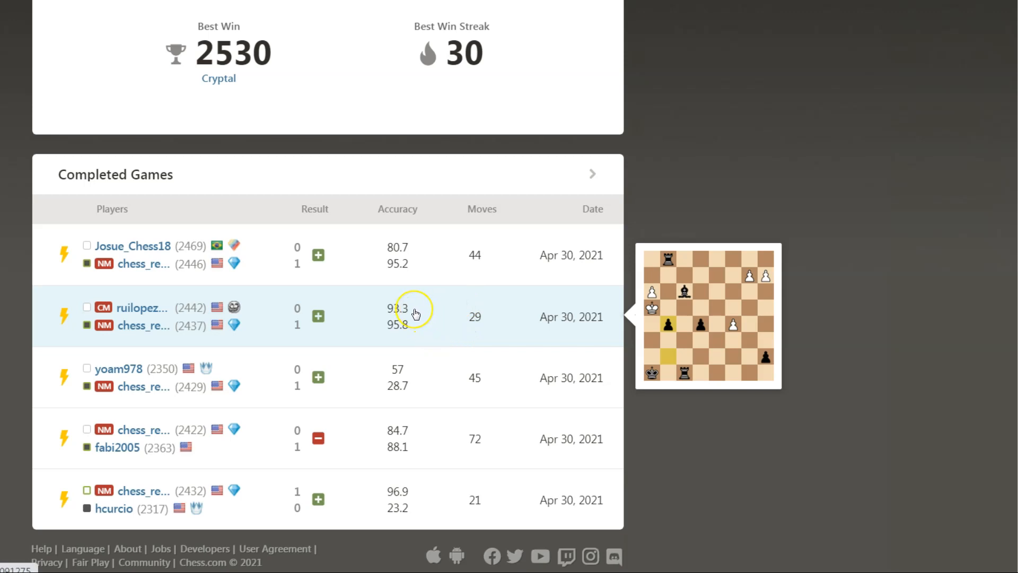
{"action": "mouse_move", "coordinate": [416, 500]}
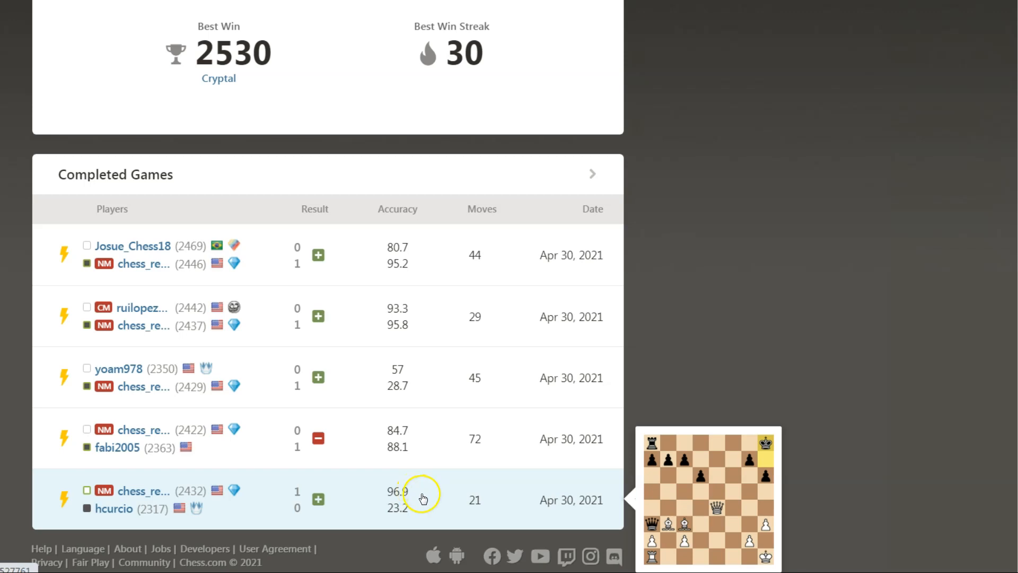
{"action": "mouse_move", "coordinate": [477, 496]}
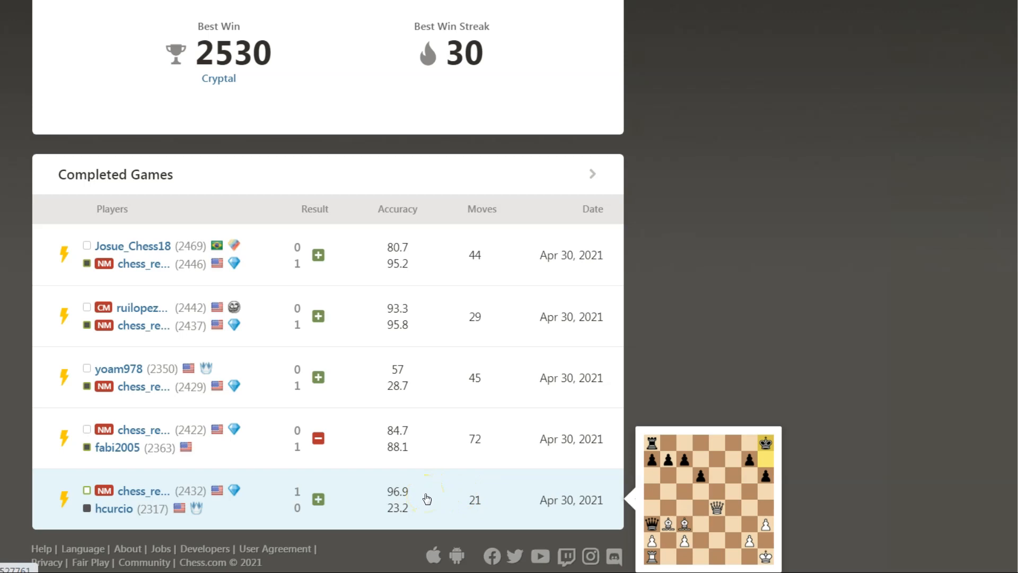
{"action": "mouse_move", "coordinate": [443, 317]}
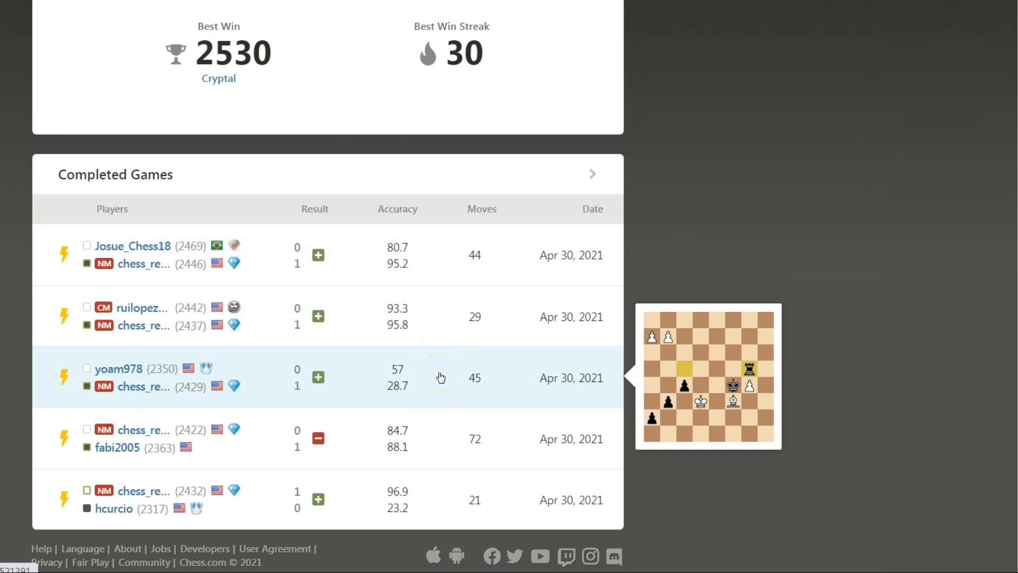
{"action": "mouse_move", "coordinate": [368, 387]}
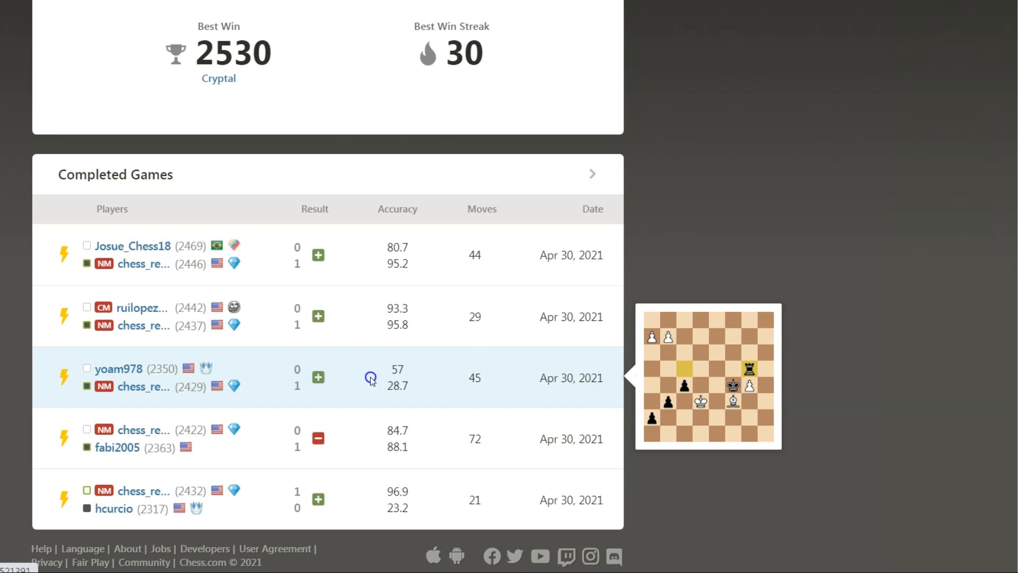
{"action": "left_click", "coordinate": [371, 378]}
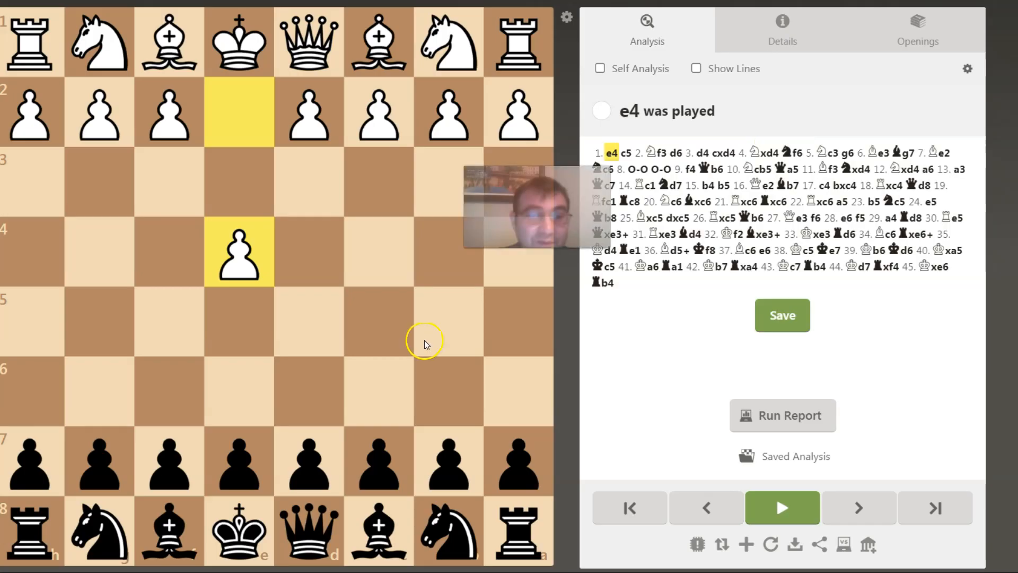
{"action": "left_click", "coordinate": [782, 415]}
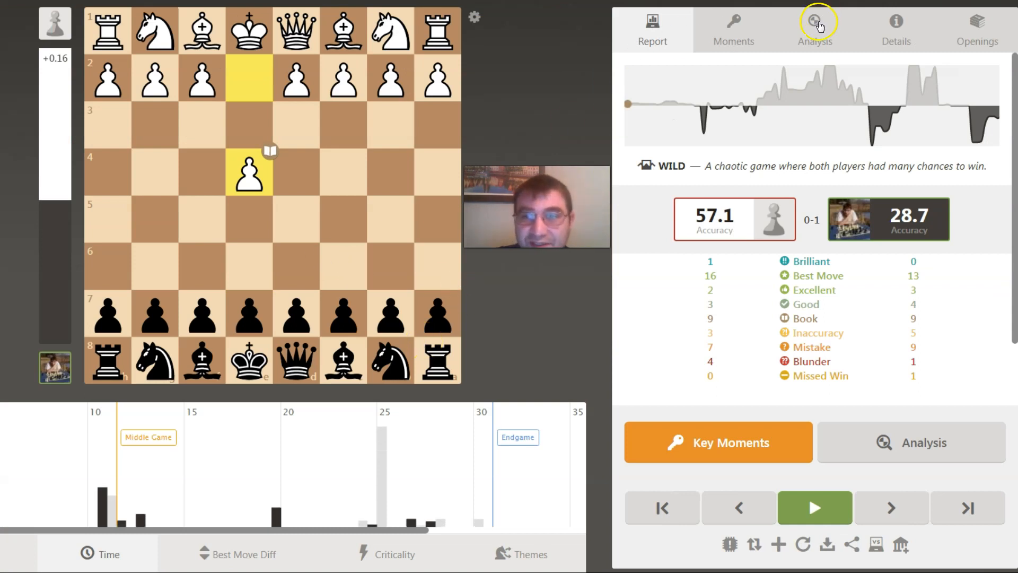
{"action": "left_click", "coordinate": [815, 25]}
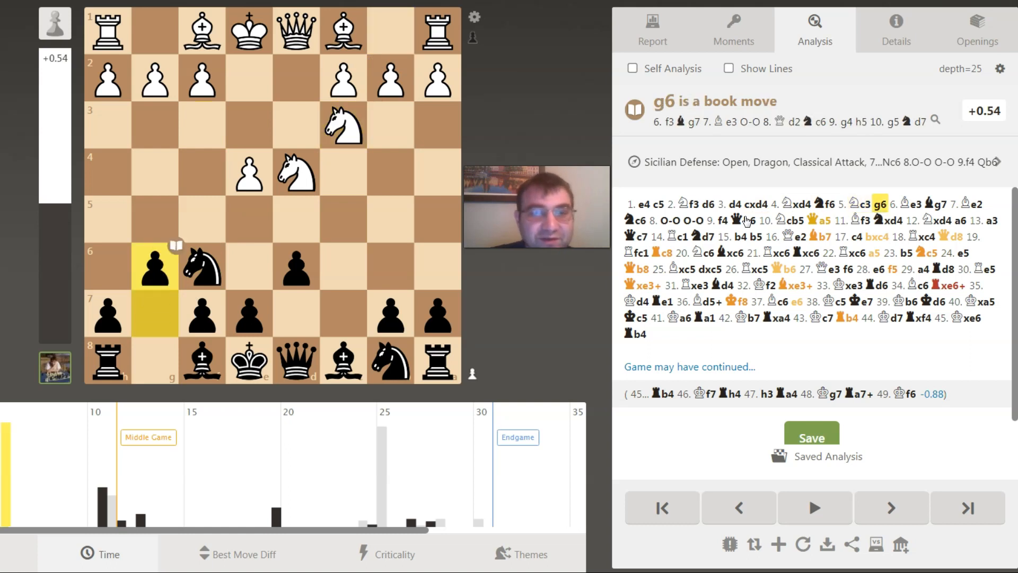
Go to 9...Qb6 then the mistake 10.Ncb5, where a4 is shown as best.
{"action": "left_click", "coordinate": [890, 507]}
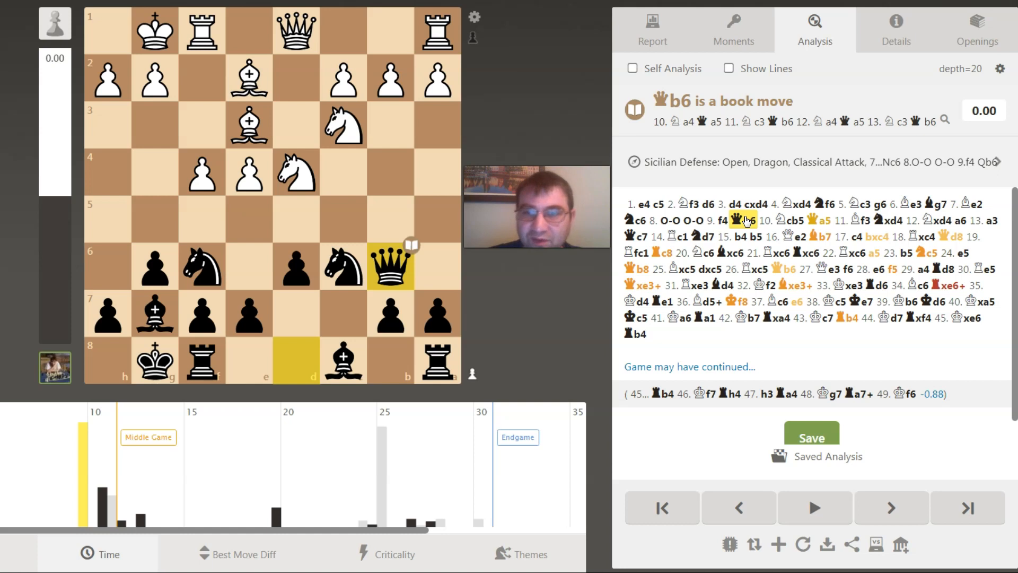
{"action": "left_click", "coordinate": [788, 221]}
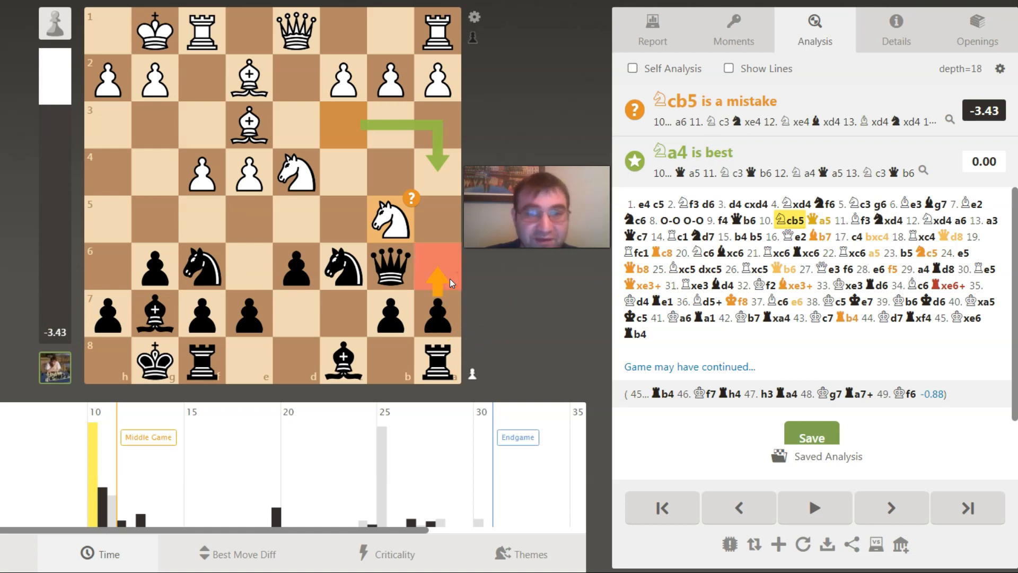
{"action": "mouse_move", "coordinate": [379, 211]}
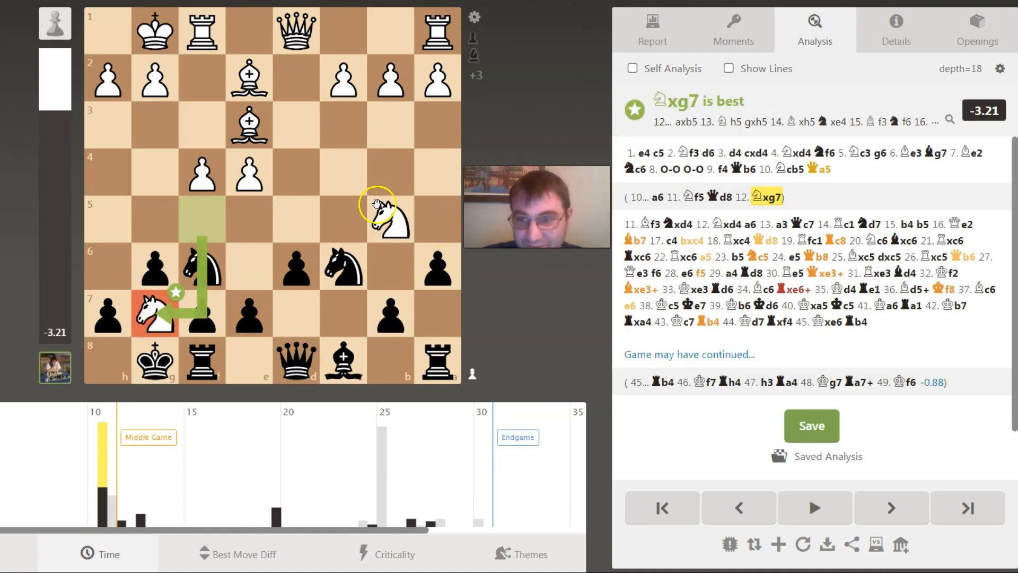
Jump to 13.a3, rated excellent with c4 shown as best.
{"action": "left_click", "coordinate": [890, 508]}
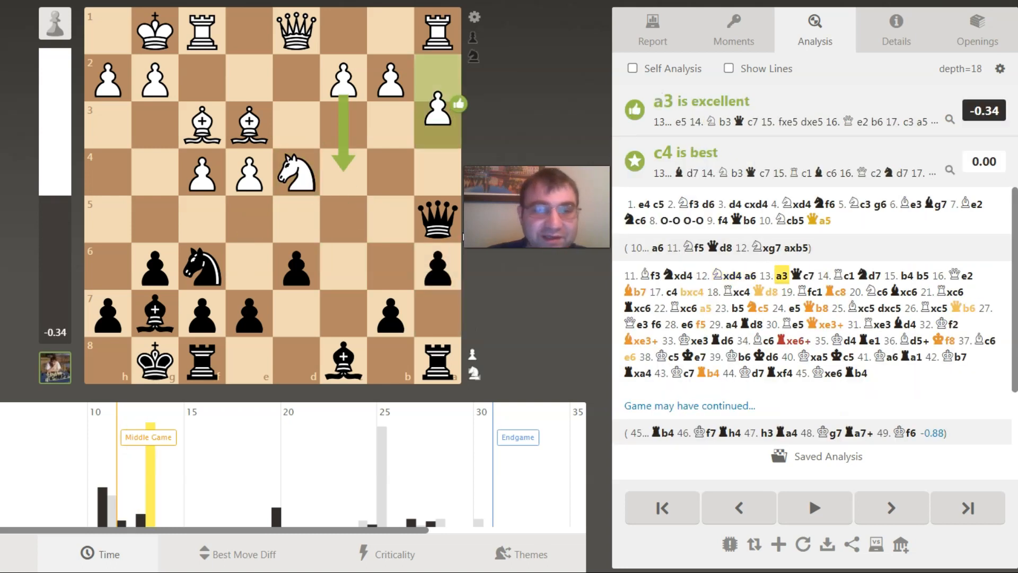
Jump to Black's 16...Bb7, flagged a mistake with e5 as best.
{"action": "left_click", "coordinate": [892, 508]}
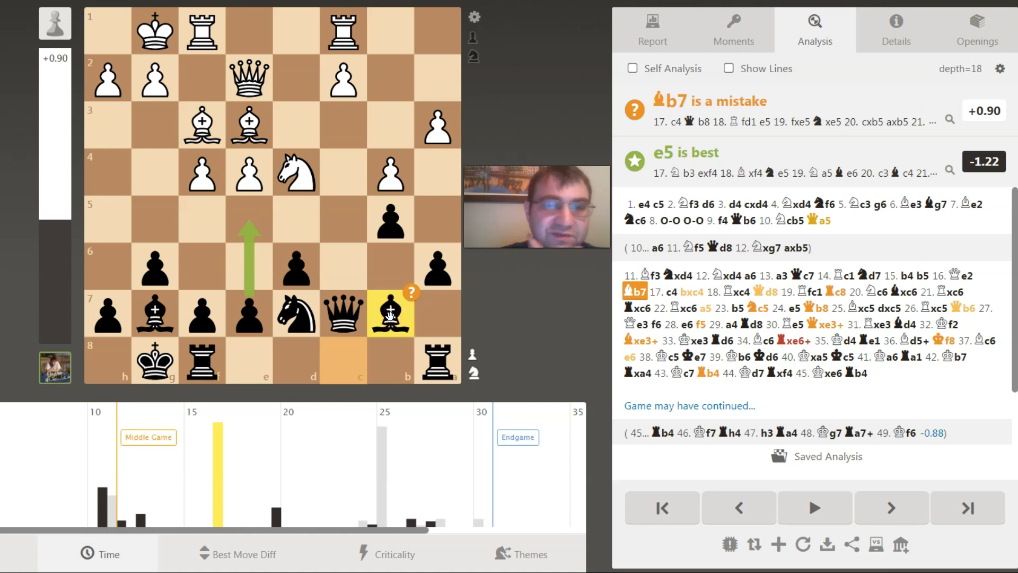
Take back 16...Bb7, try the best move e5, and step to 15...b5 rated good.
{"action": "left_click_drag", "start_coordinate": [389, 316], "coordinate": [367, 337]}
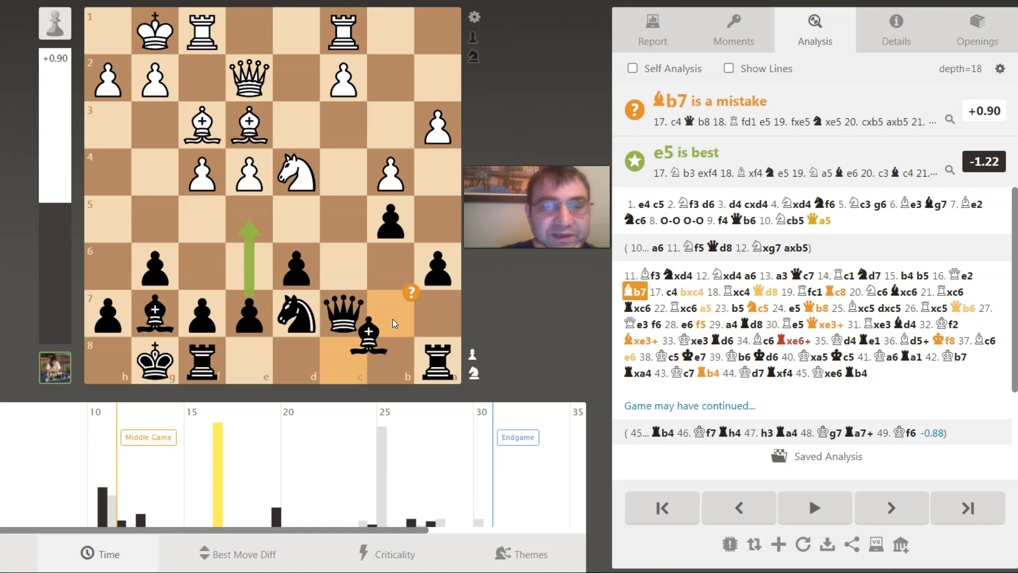
{"action": "left_click", "coordinate": [739, 508]}
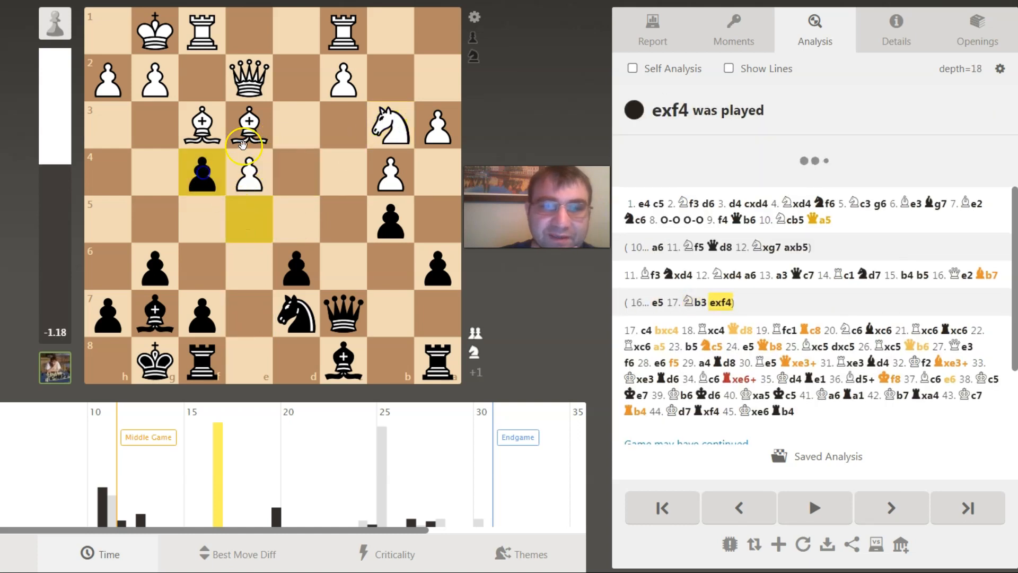
{"action": "left_click", "coordinate": [890, 507]}
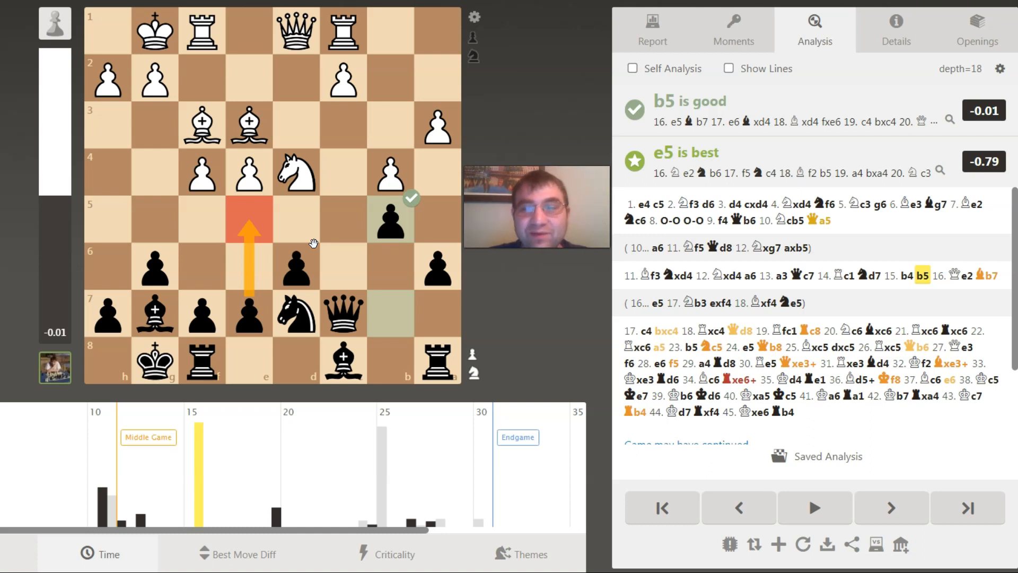
{"action": "mouse_move", "coordinate": [971, 266]}
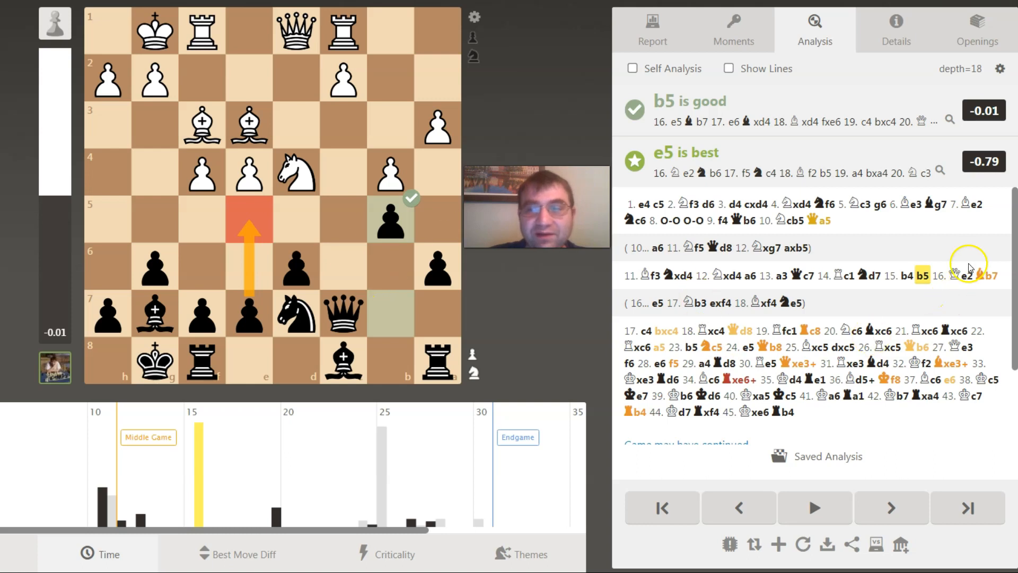
Advance to White's mistaken 29. a4 and view the better 30. Bd5 line.
{"action": "left_click", "coordinate": [960, 276]}
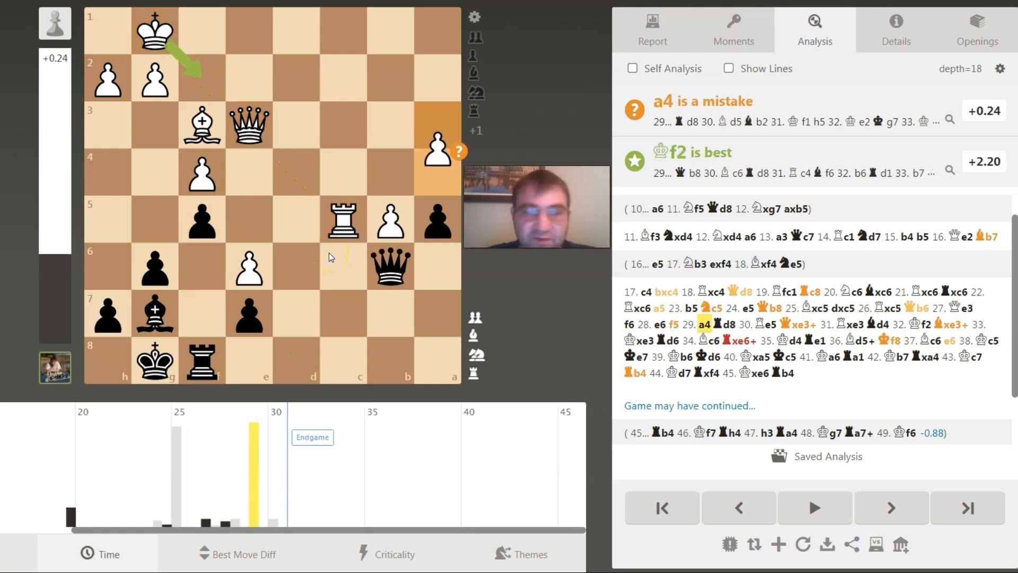
{"action": "left_click", "coordinate": [893, 507]}
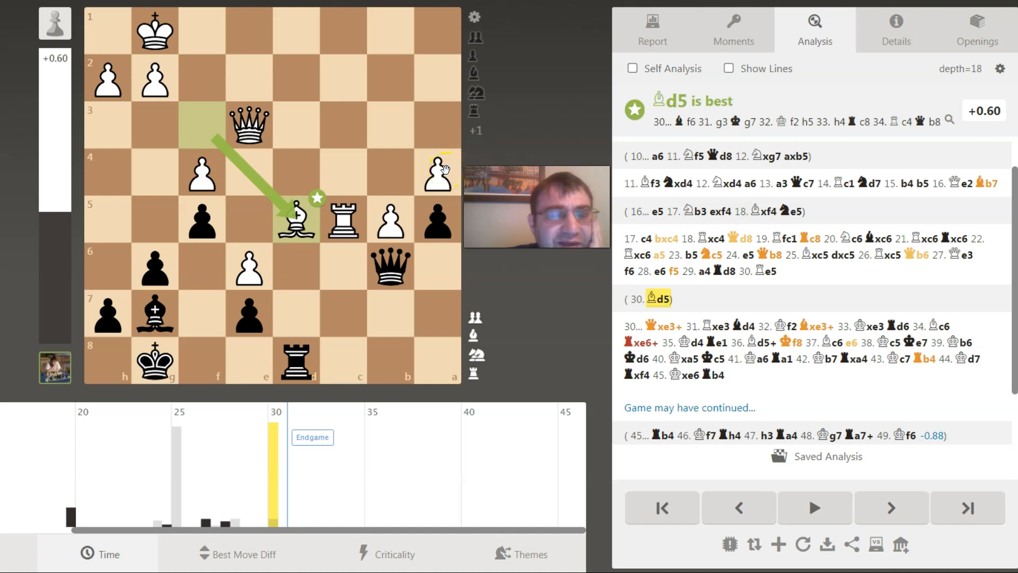
{"action": "mouse_move", "coordinate": [456, 189]}
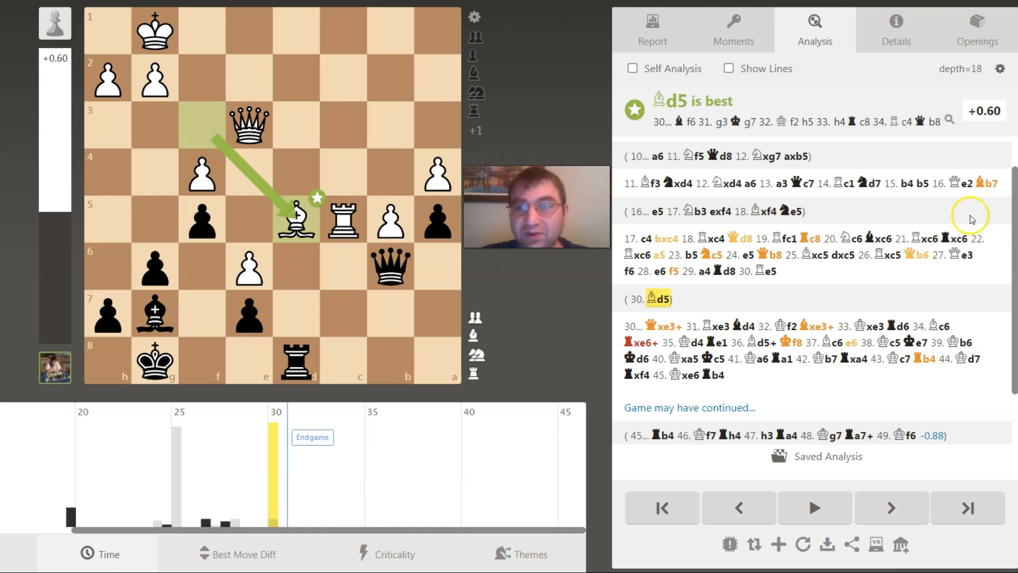
Show the game report: a 'Wild' game with accuracies 57.1 vs 28.7.
{"action": "left_click", "coordinate": [652, 30]}
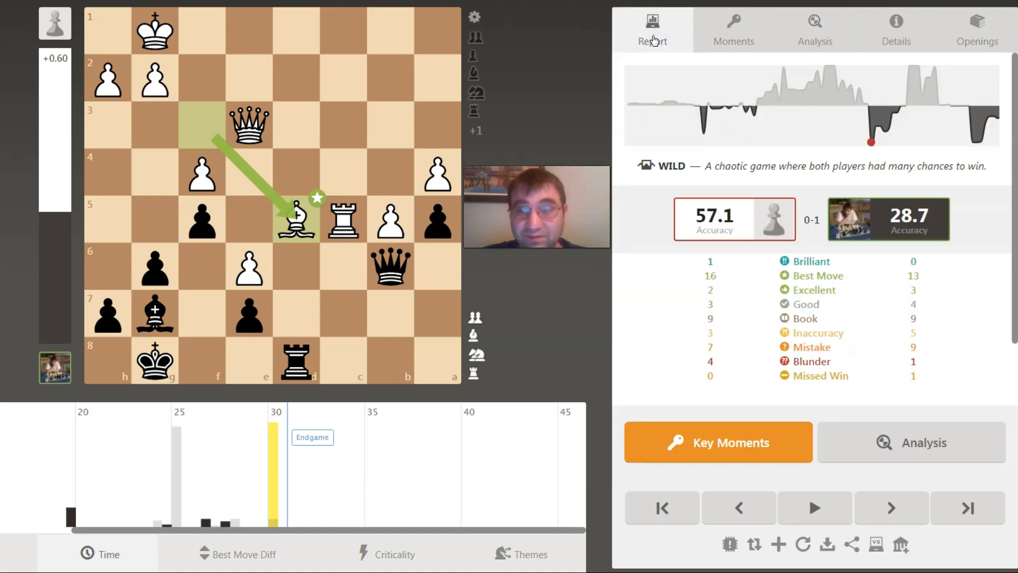
{"action": "mouse_move", "coordinate": [652, 47]}
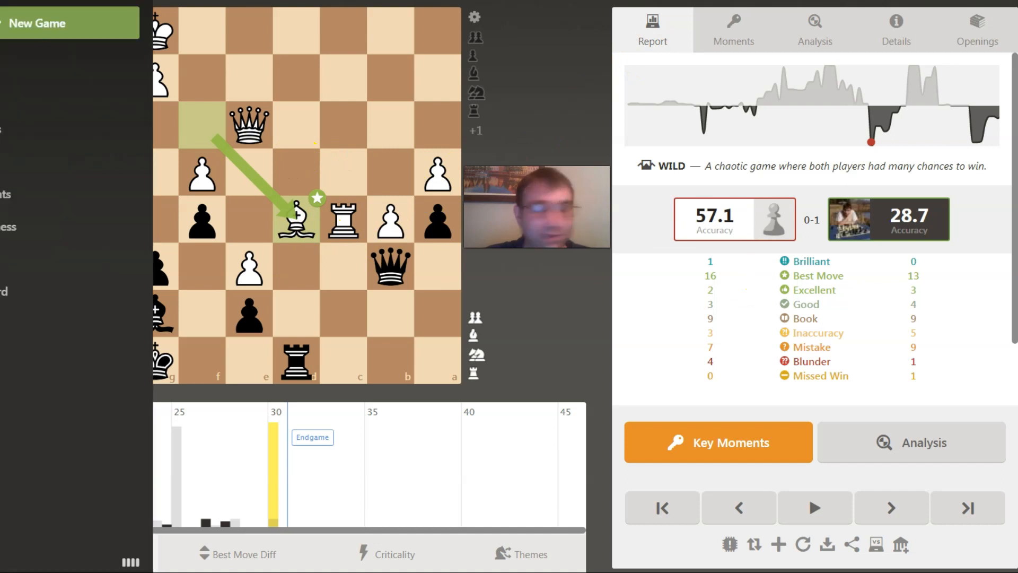
{"action": "mouse_move", "coordinate": [936, 130]}
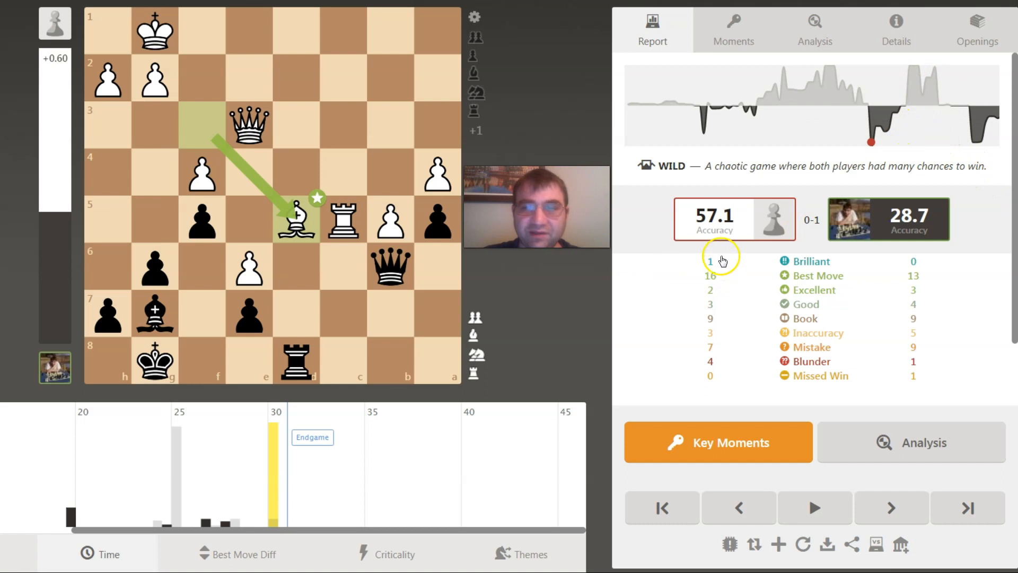
Return to the analysis at move 16, showing e5 best at -1.22.
{"action": "left_click", "coordinate": [815, 28]}
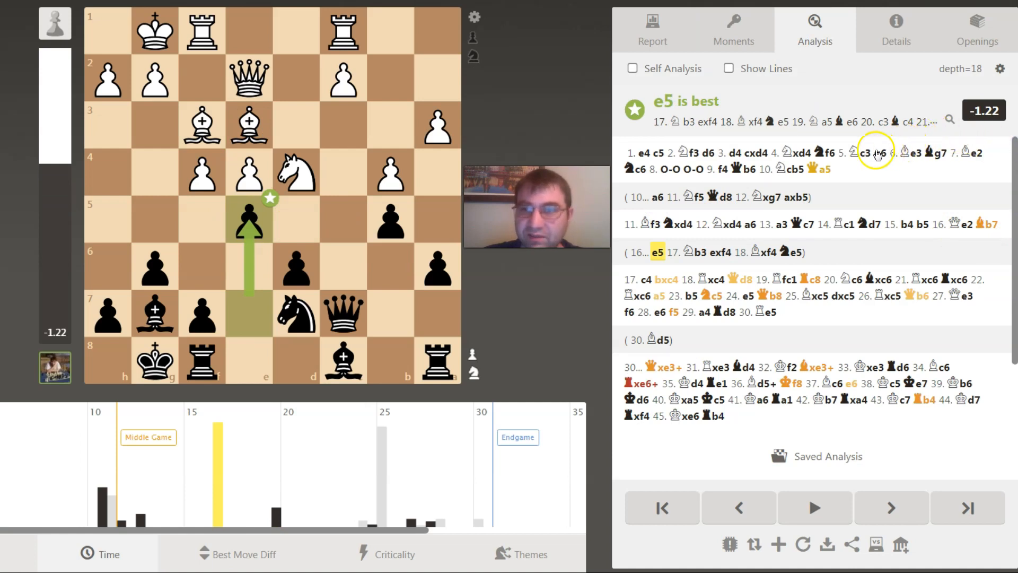
{"action": "mouse_move", "coordinate": [797, 172]}
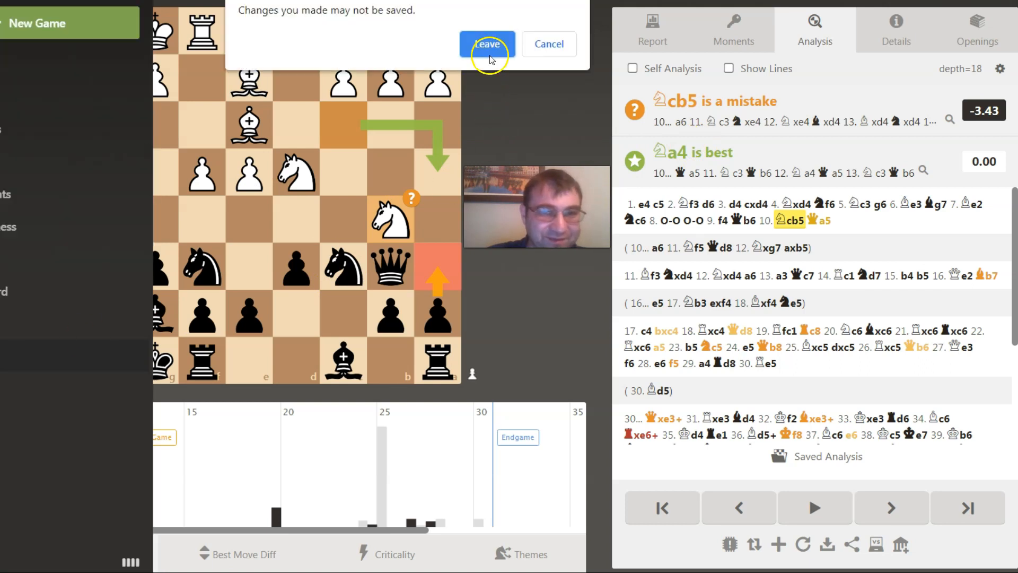
Confirm leaving the review for the game archive of 9686 games.
{"action": "left_click", "coordinate": [487, 43]}
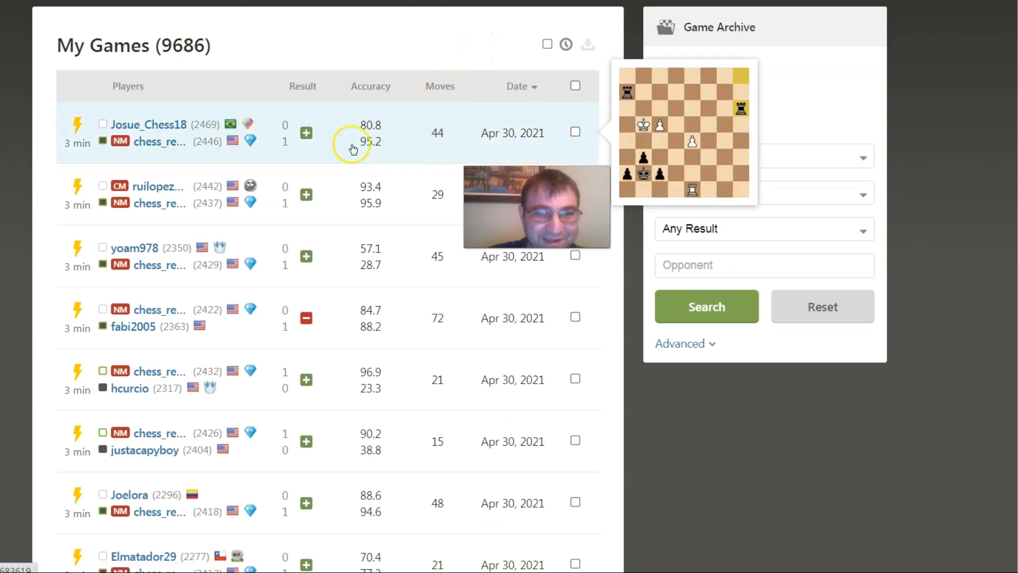
{"action": "mouse_move", "coordinate": [391, 140]}
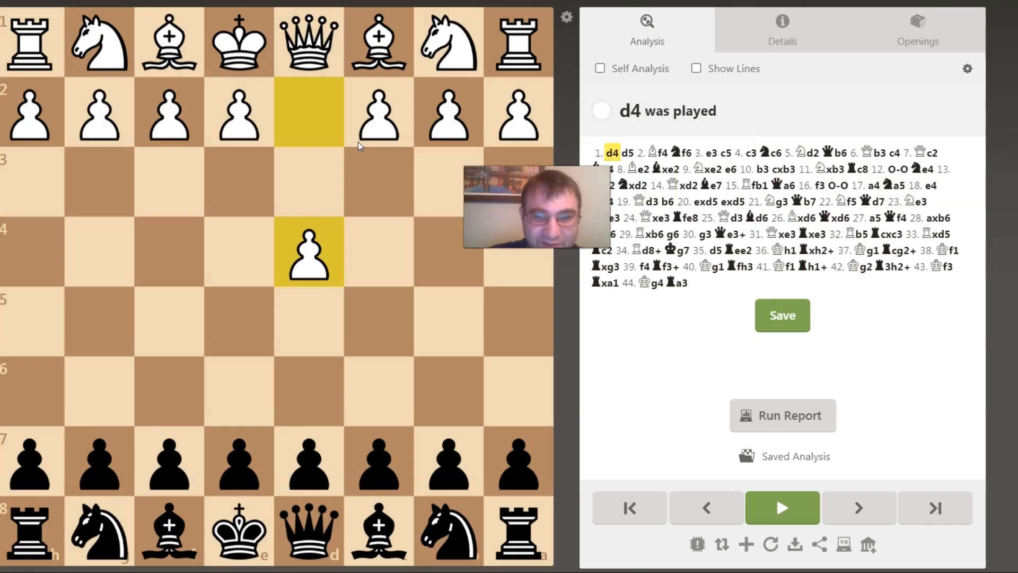
Run the Game Review report, showing an Intense win with accuracies 80.8 vs 95.2.
{"action": "left_click", "coordinate": [782, 415]}
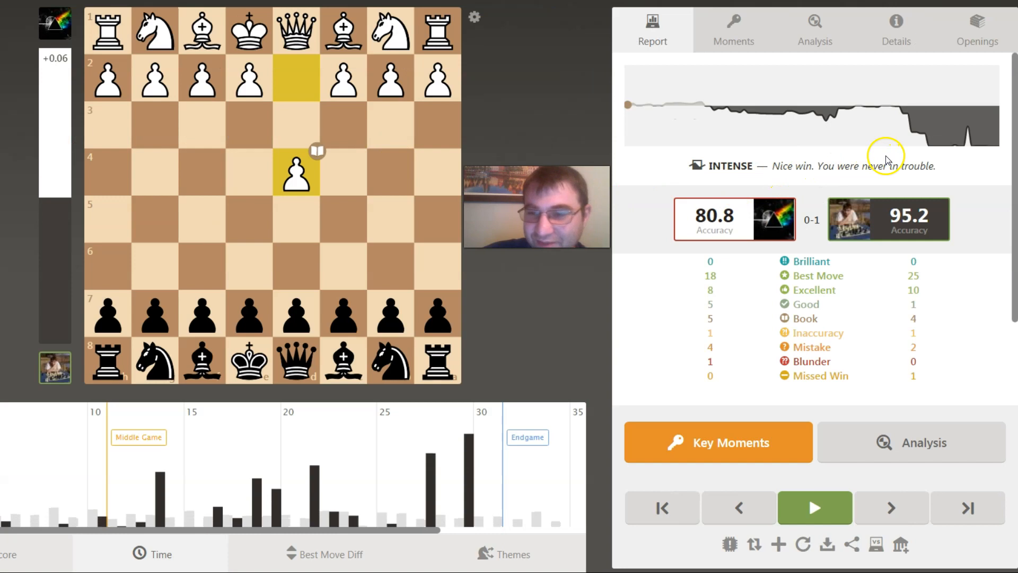
{"action": "mouse_move", "coordinate": [838, 388]}
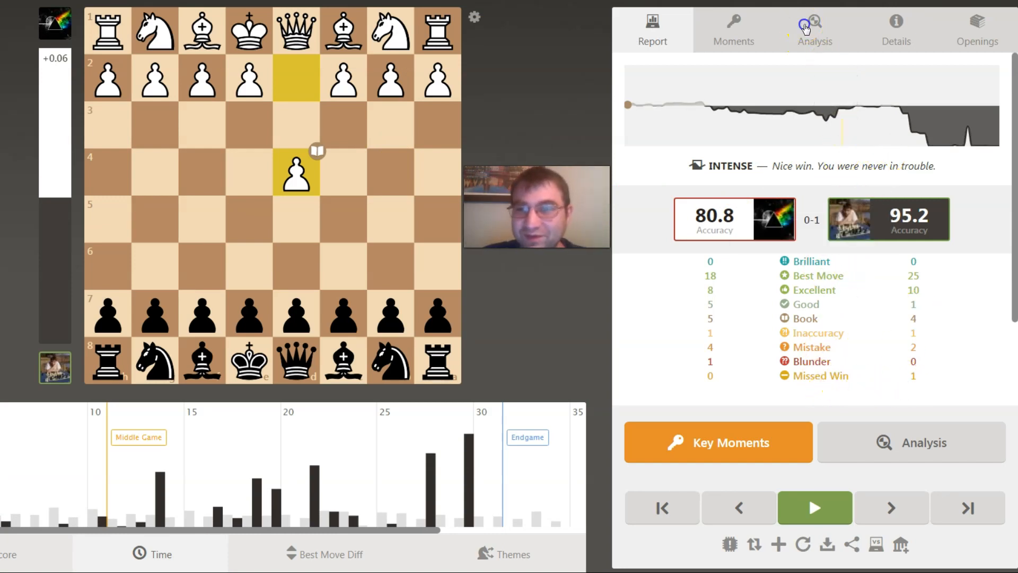
Switch to the Analysis view and step through the opening from 1.d4 d5 to 11.Nxb3.
{"action": "left_click", "coordinate": [814, 30]}
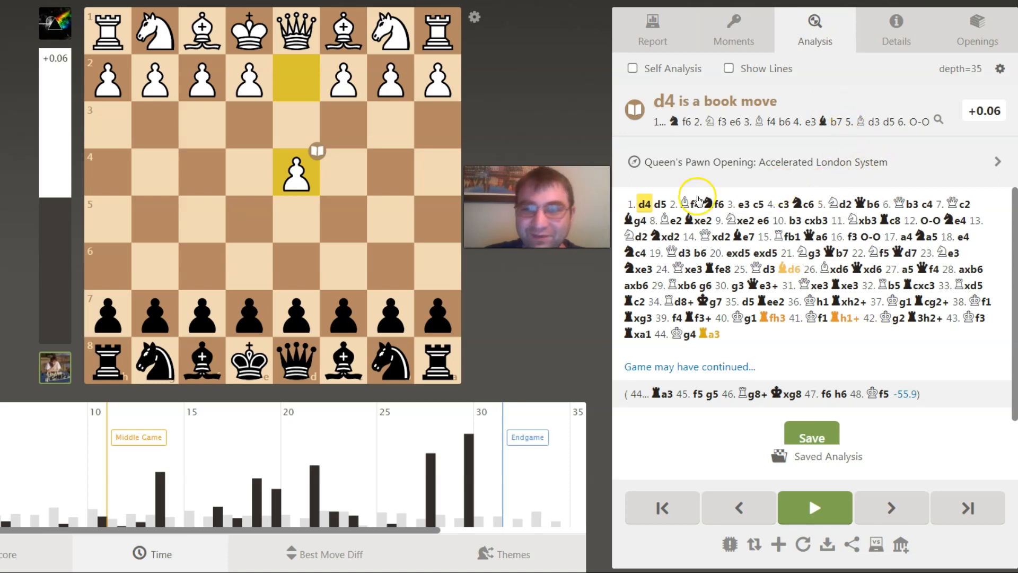
{"action": "mouse_move", "coordinate": [847, 169]}
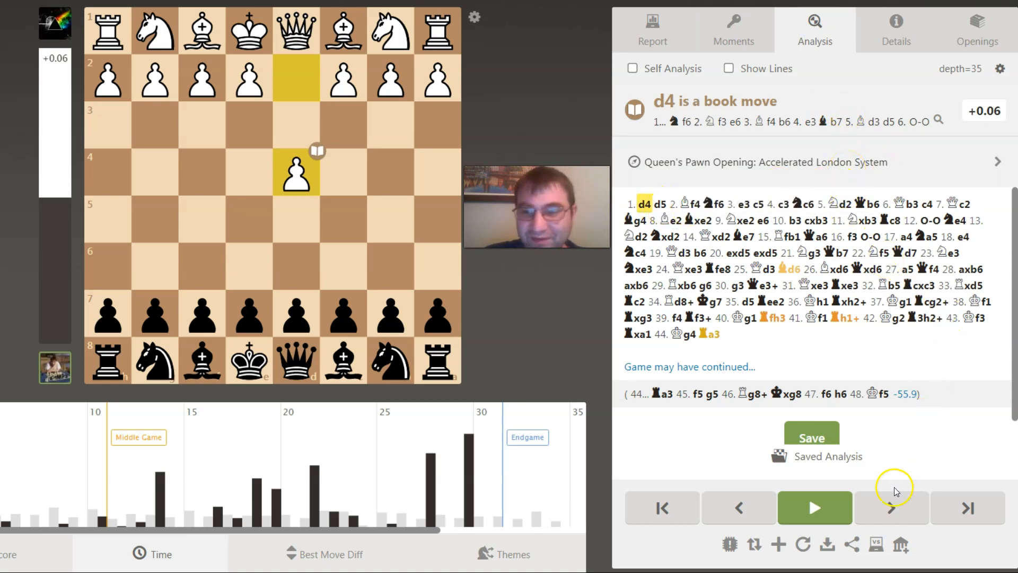
{"action": "left_click", "coordinate": [892, 508]}
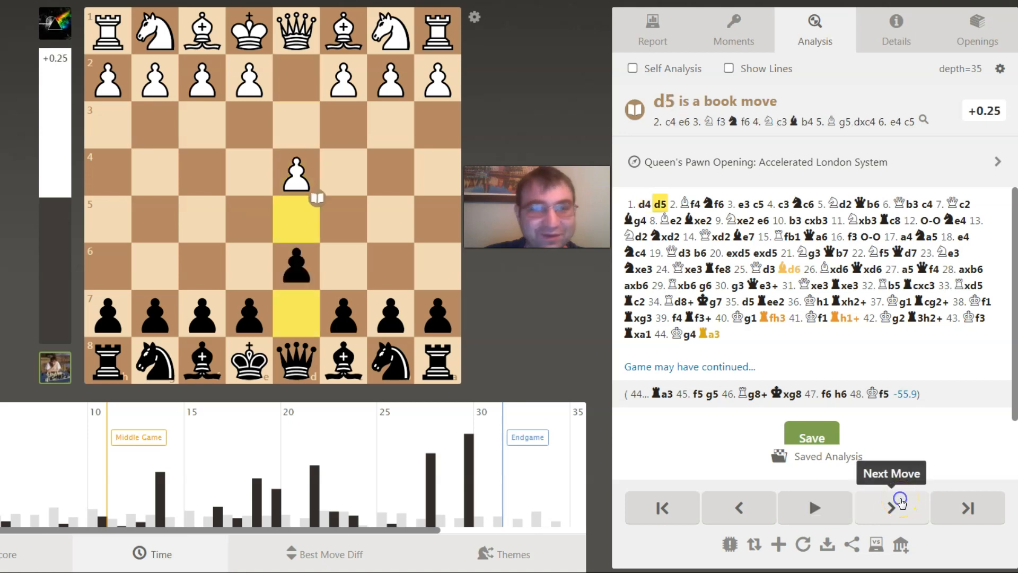
{"action": "left_click", "coordinate": [891, 508]}
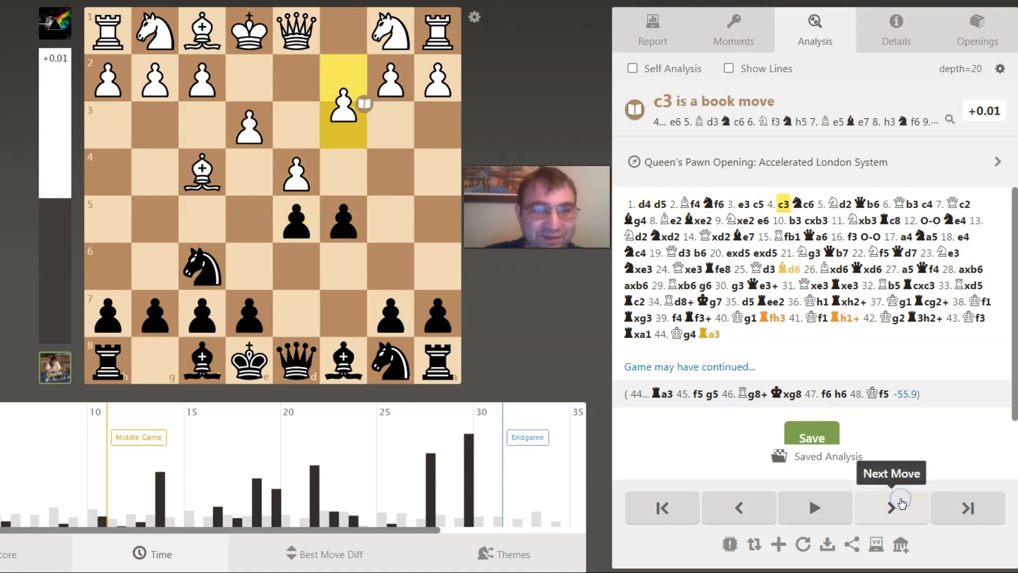
{"action": "left_click", "coordinate": [893, 507]}
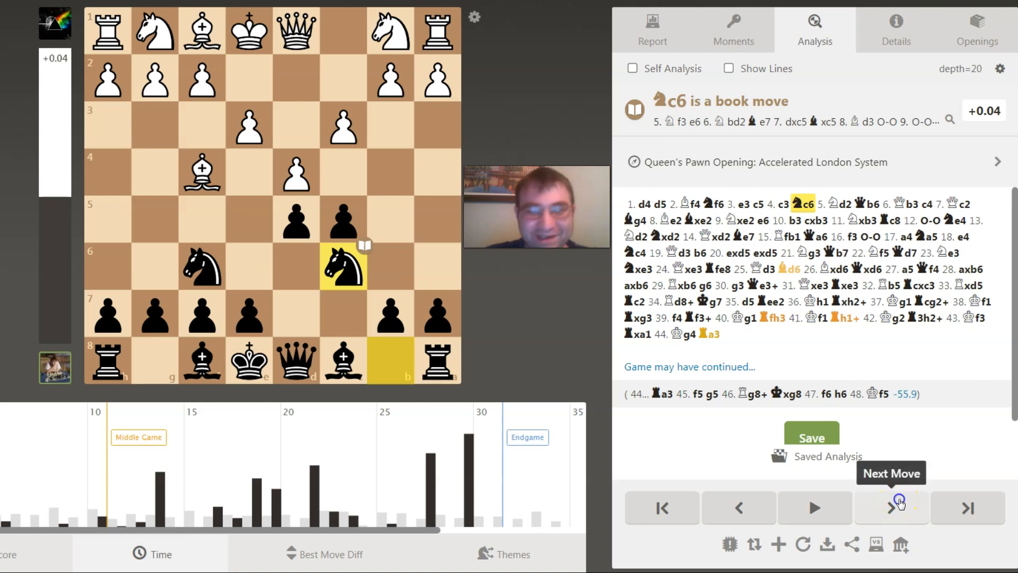
{"action": "left_click", "coordinate": [891, 508]}
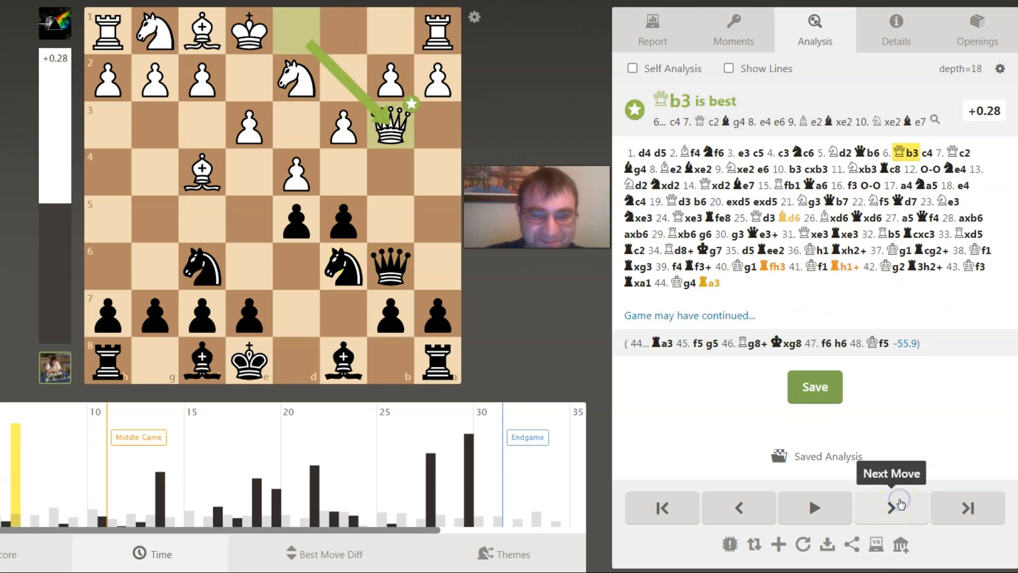
{"action": "left_click", "coordinate": [891, 508]}
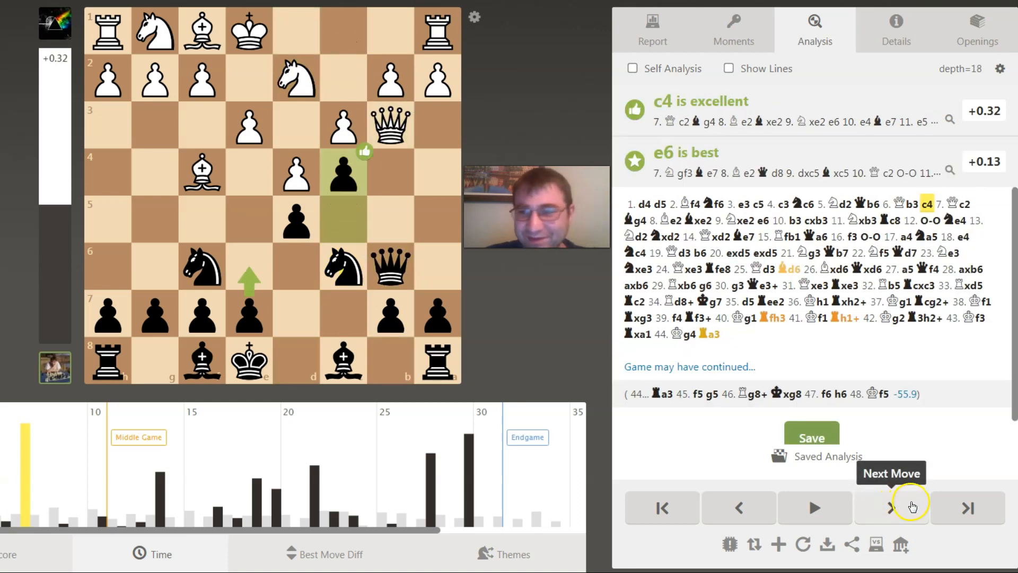
{"action": "left_click", "coordinate": [891, 508]}
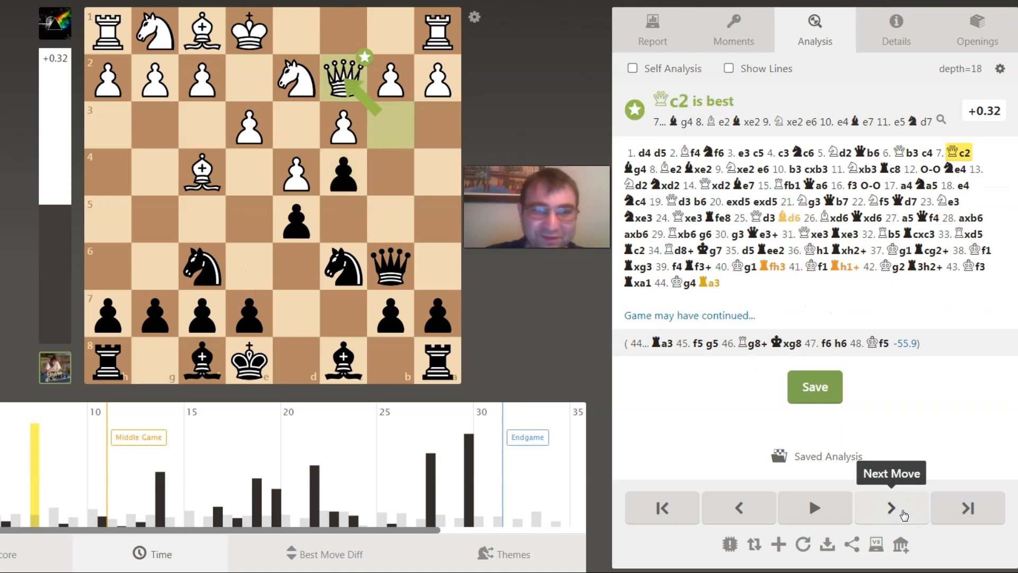
{"action": "left_click", "coordinate": [891, 508]}
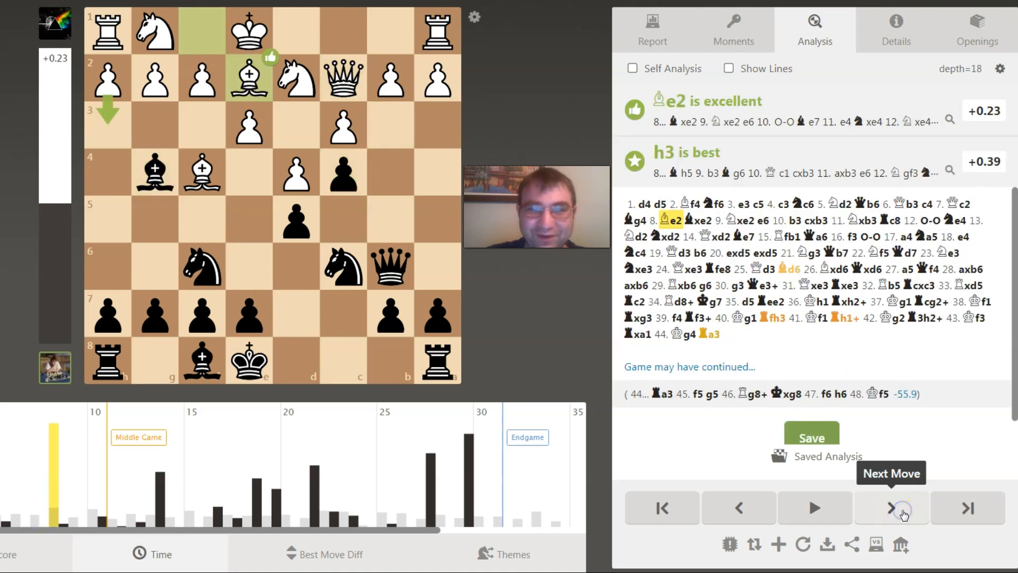
{"action": "left_click", "coordinate": [891, 508]}
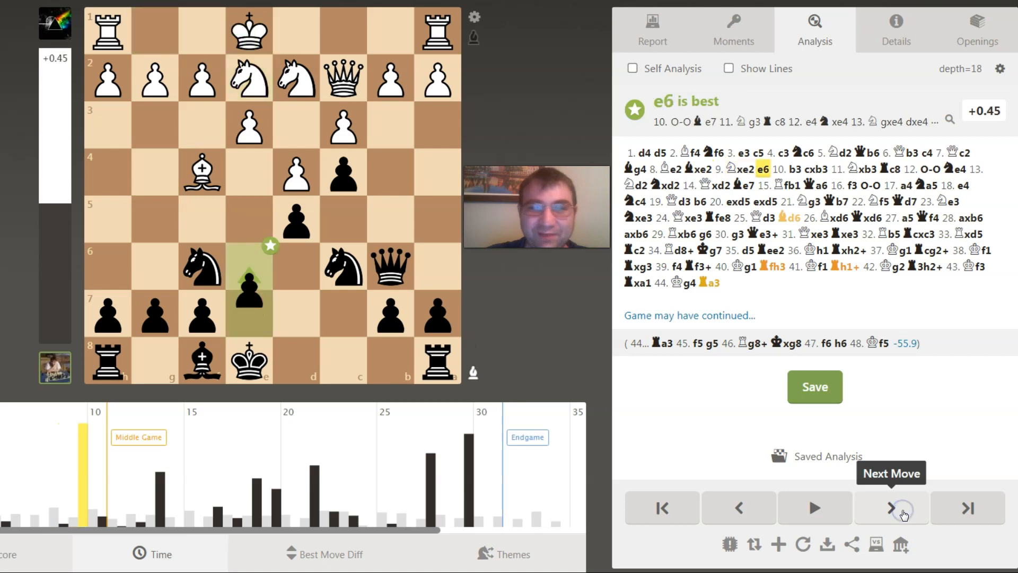
{"action": "left_click", "coordinate": [891, 508]}
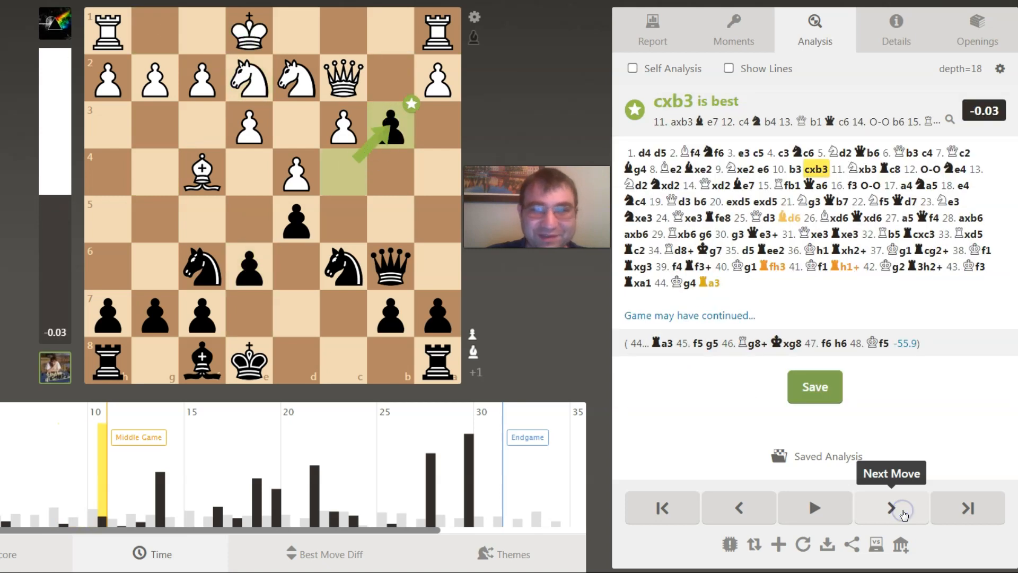
{"action": "left_click", "coordinate": [891, 507]}
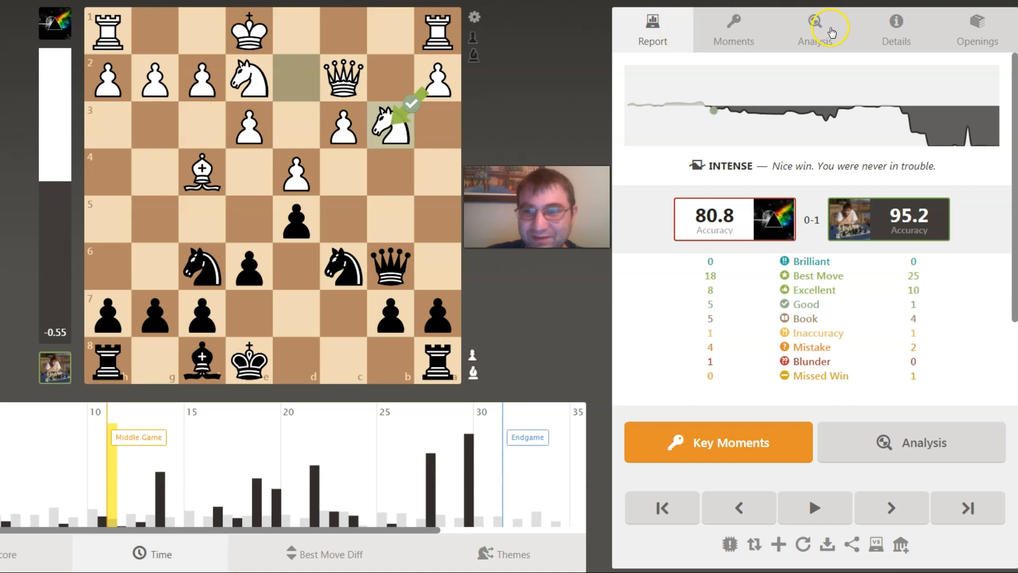
Return to the Analysis view and step forward through moves 14-15 to Black's Be7.
{"action": "left_click", "coordinate": [814, 28]}
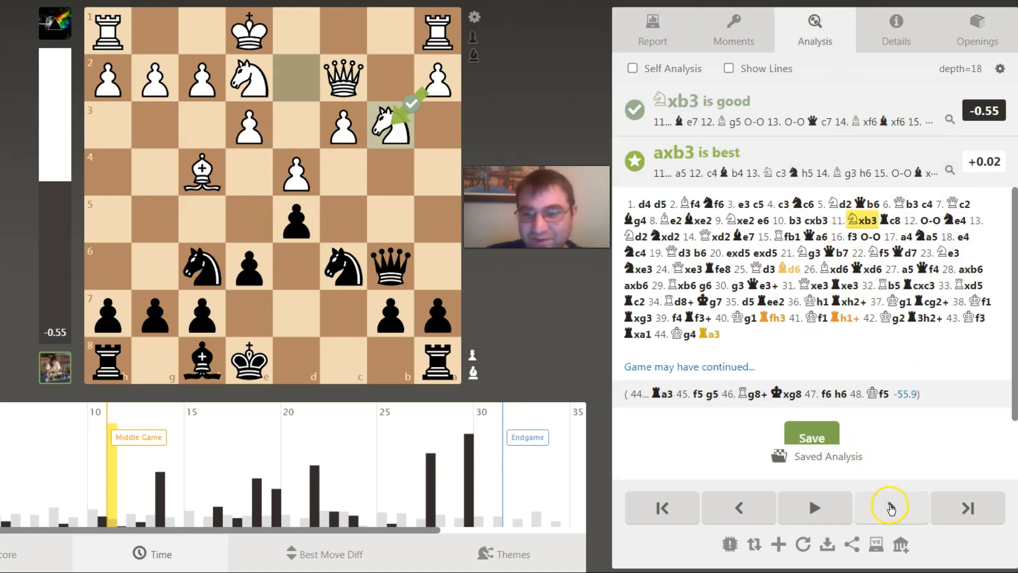
{"action": "left_click", "coordinate": [891, 508]}
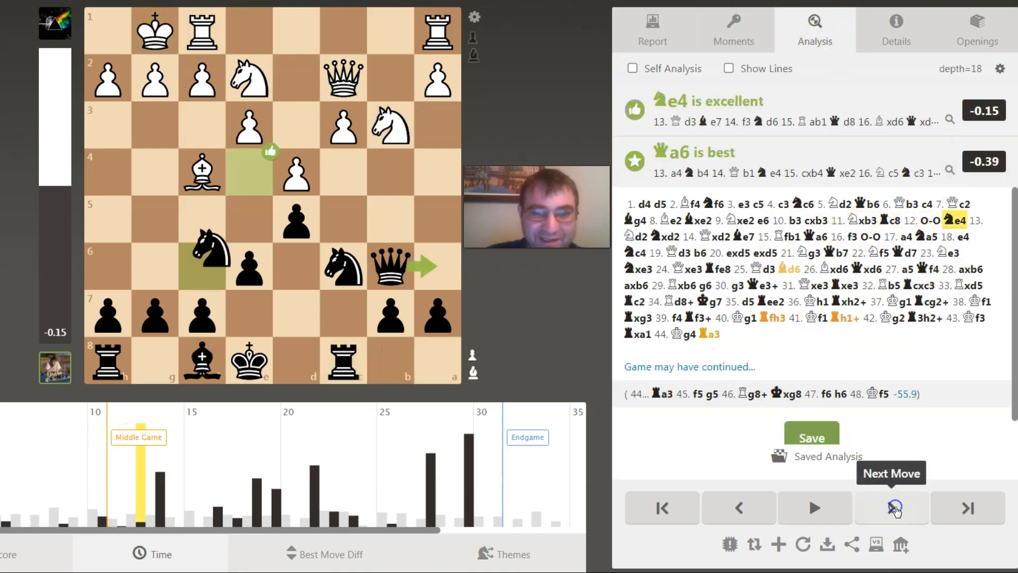
{"action": "left_click", "coordinate": [896, 508]}
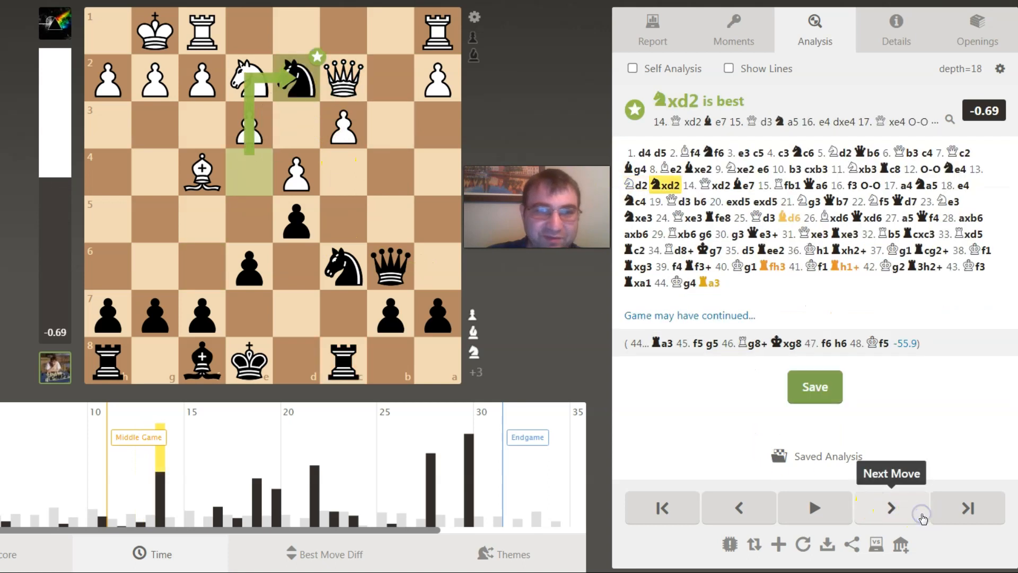
{"action": "left_click", "coordinate": [890, 508]}
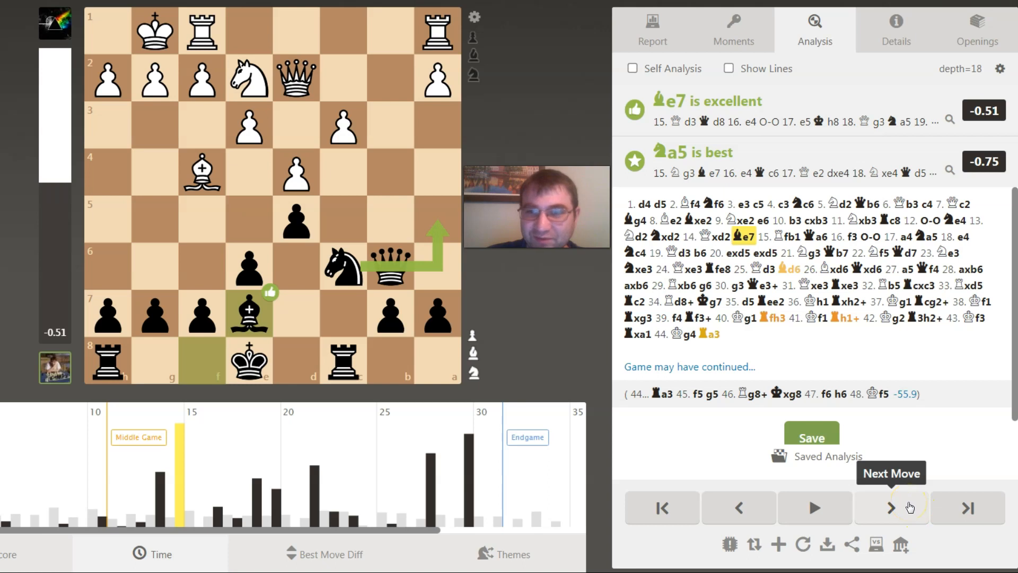
{"action": "left_click", "coordinate": [891, 508]}
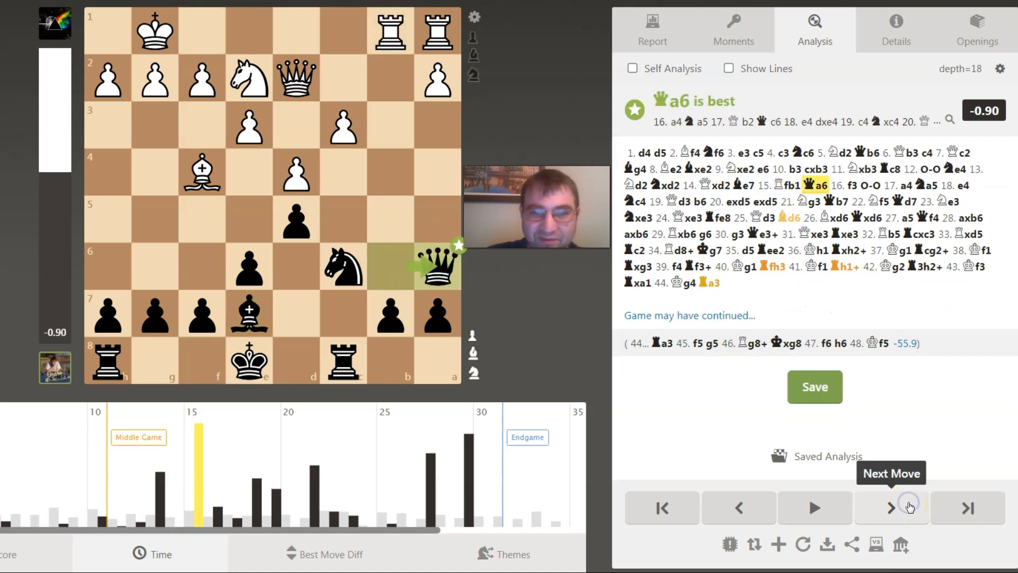
Advance through 16...Qa6, Black castling, 17.a4 and 17...Na5, rated best.
{"action": "left_click", "coordinate": [892, 509]}
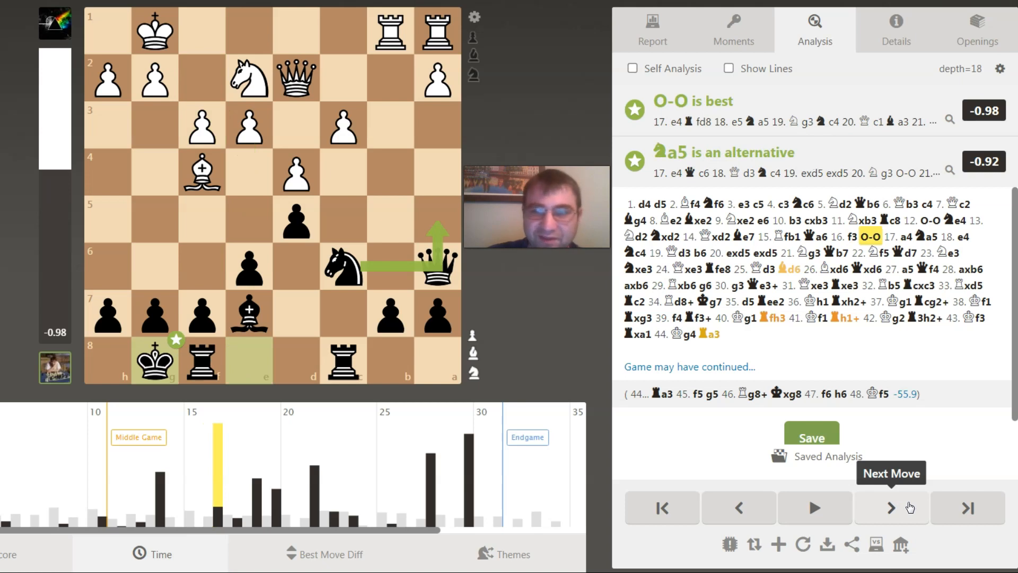
{"action": "left_click", "coordinate": [890, 508]}
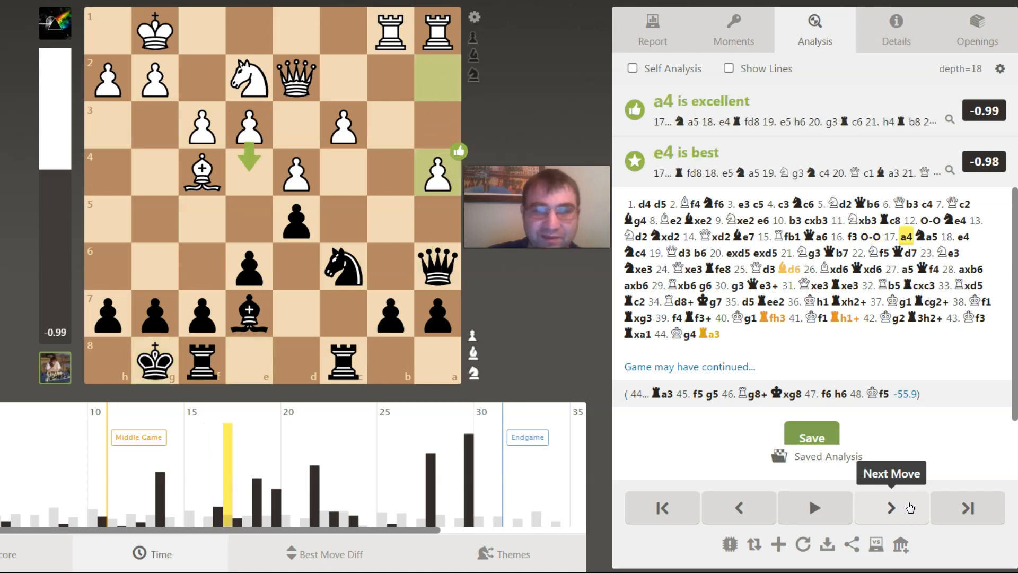
{"action": "left_click", "coordinate": [890, 509]}
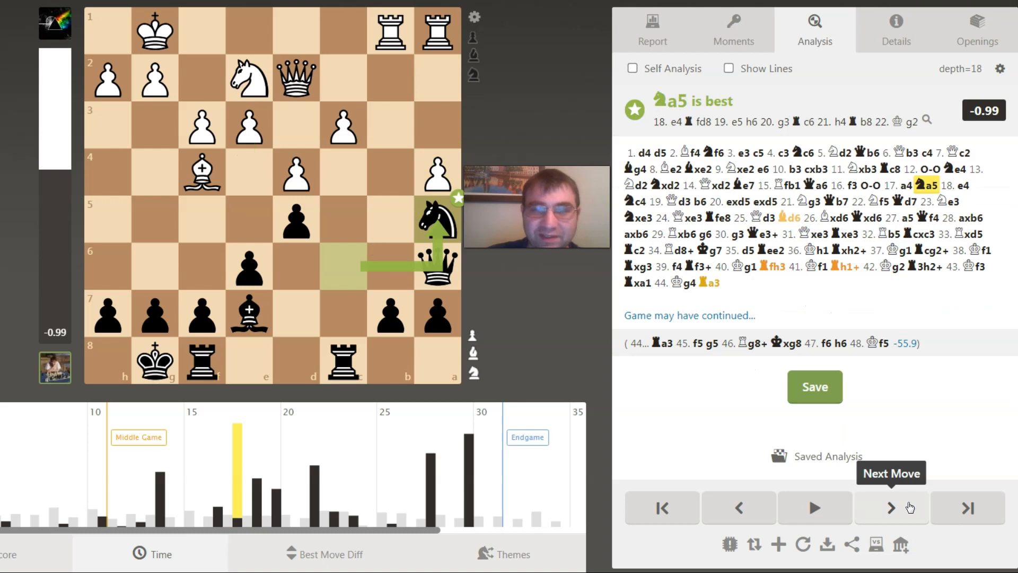
{"action": "left_click", "coordinate": [891, 507]}
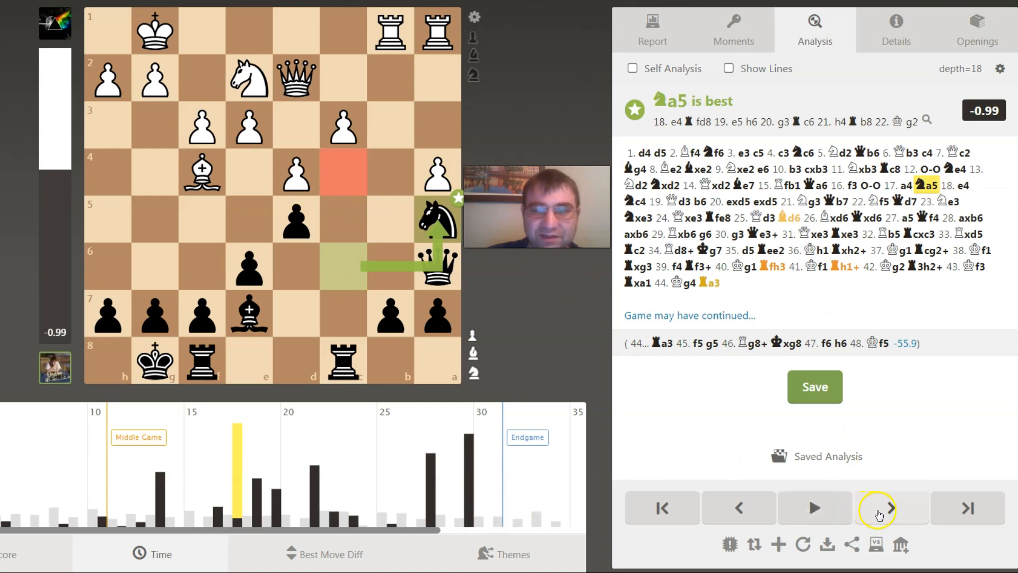
Step past 18.e4 and 18...Nc4 to Black's 19...b6, rated excellent with Qc6 best.
{"action": "left_click", "coordinate": [877, 508]}
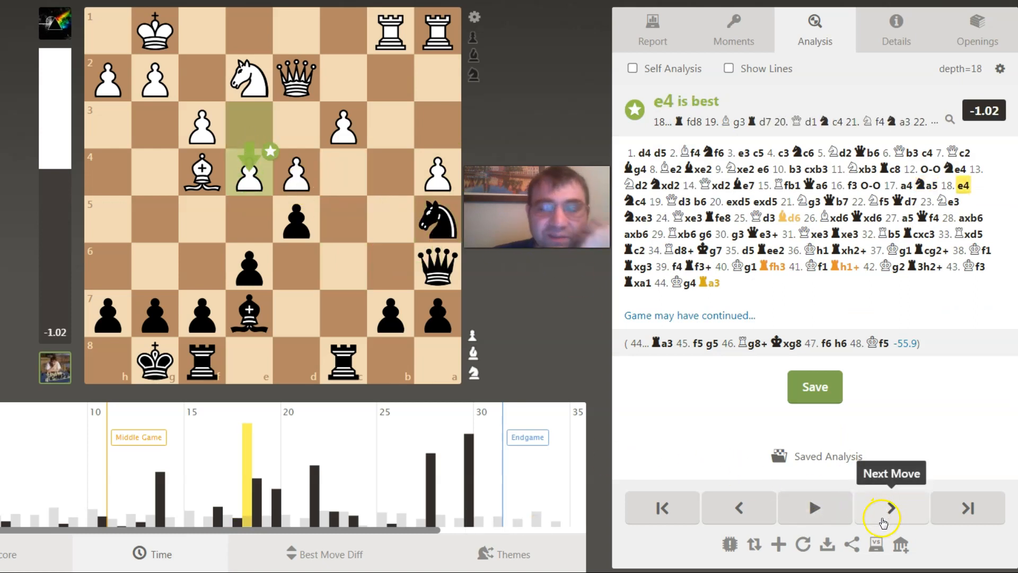
{"action": "left_click", "coordinate": [891, 508]}
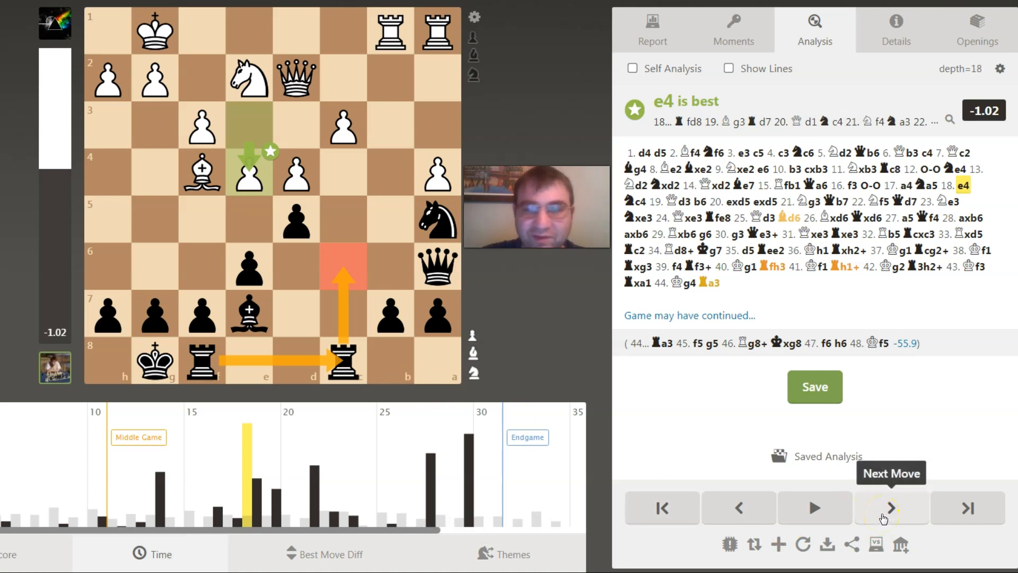
{"action": "left_click", "coordinate": [890, 507]}
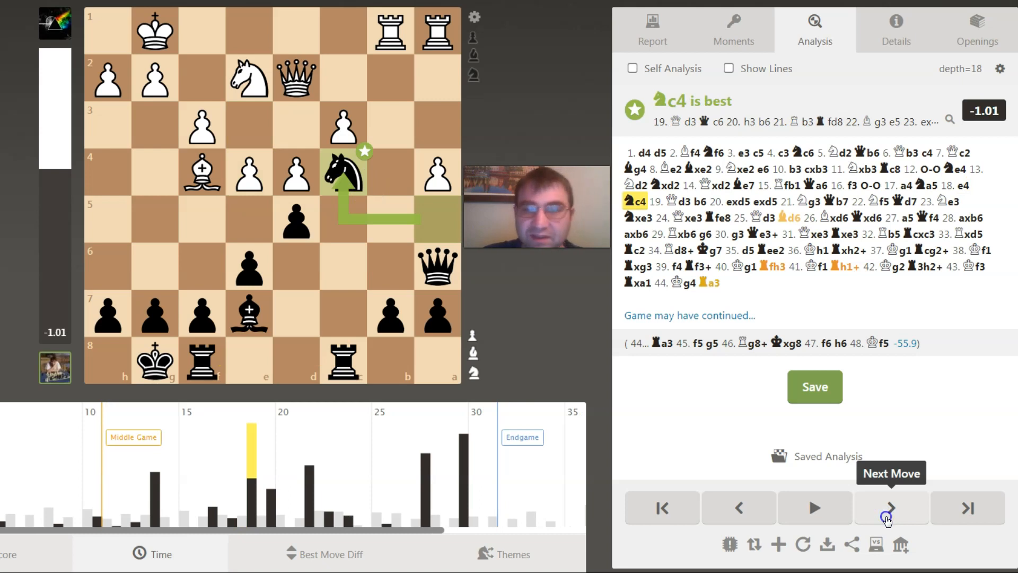
{"action": "left_click", "coordinate": [890, 507]}
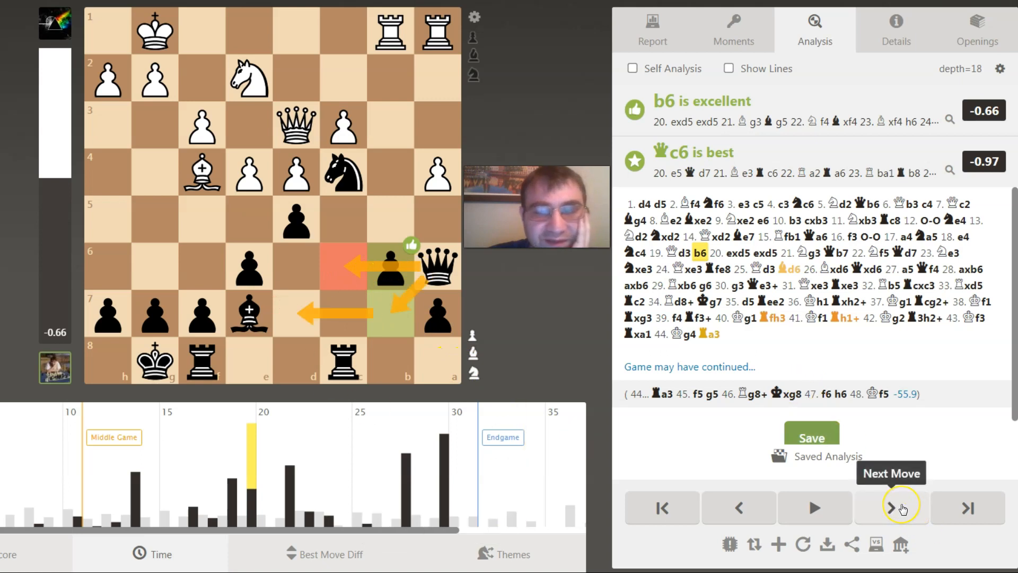
Step through the d5 exchanges, Qb7, Nf5, Qd7, Be3, Nxe3, Qxe3 and Re8.
{"action": "left_click", "coordinate": [891, 508]}
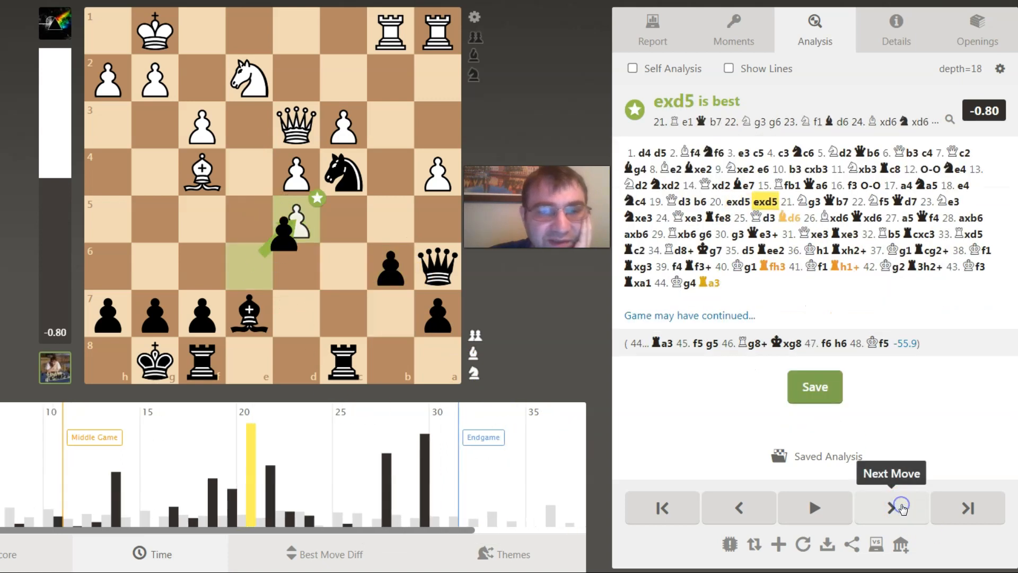
{"action": "left_click", "coordinate": [892, 507]}
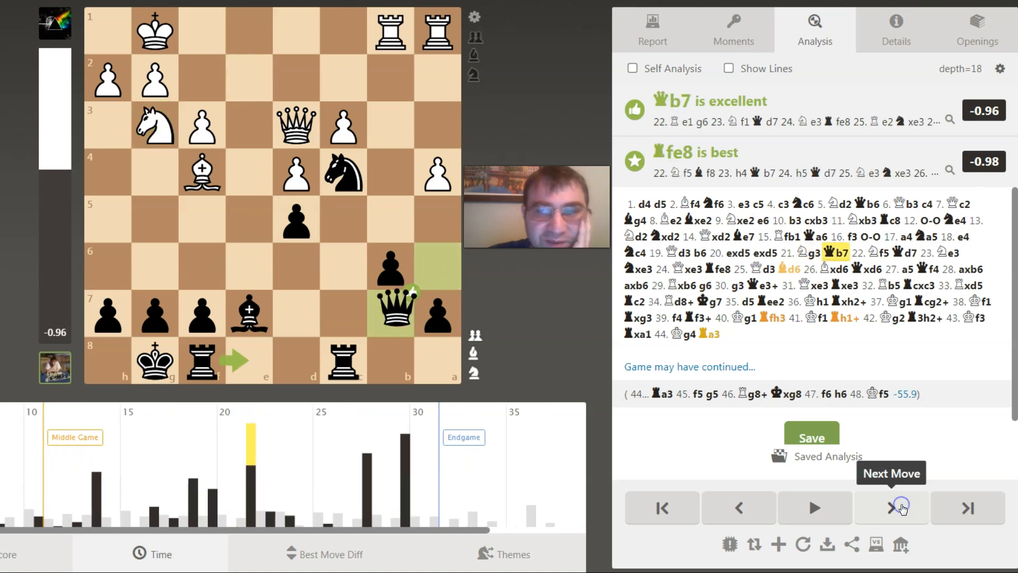
{"action": "left_click", "coordinate": [890, 508]}
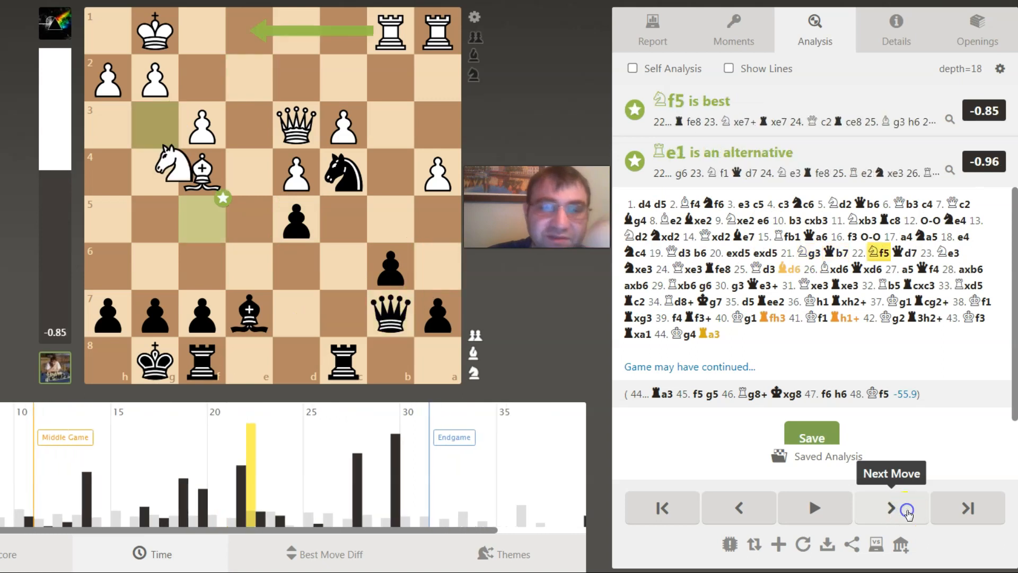
{"action": "left_click", "coordinate": [890, 508]}
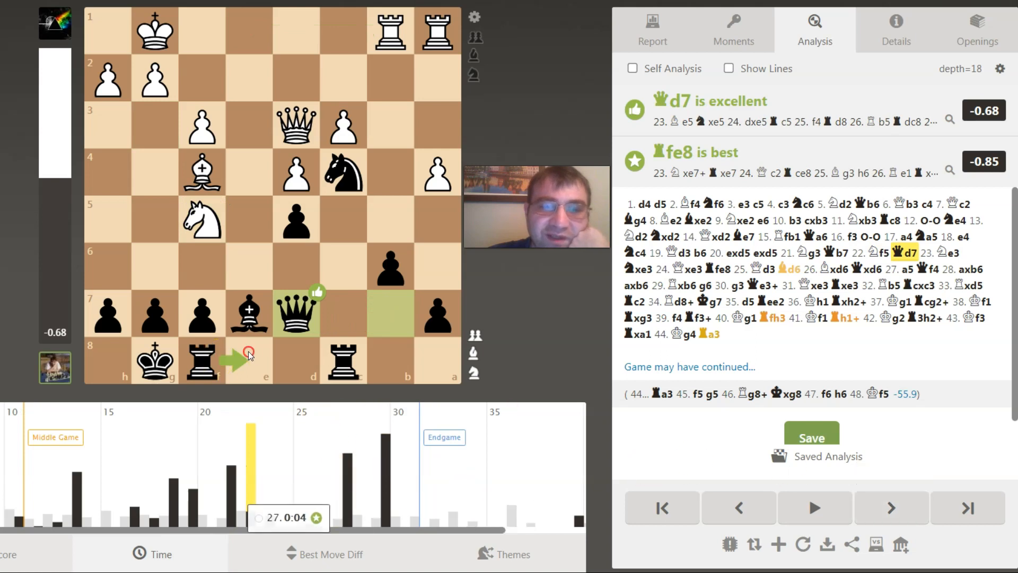
{"action": "mouse_move", "coordinate": [579, 382]}
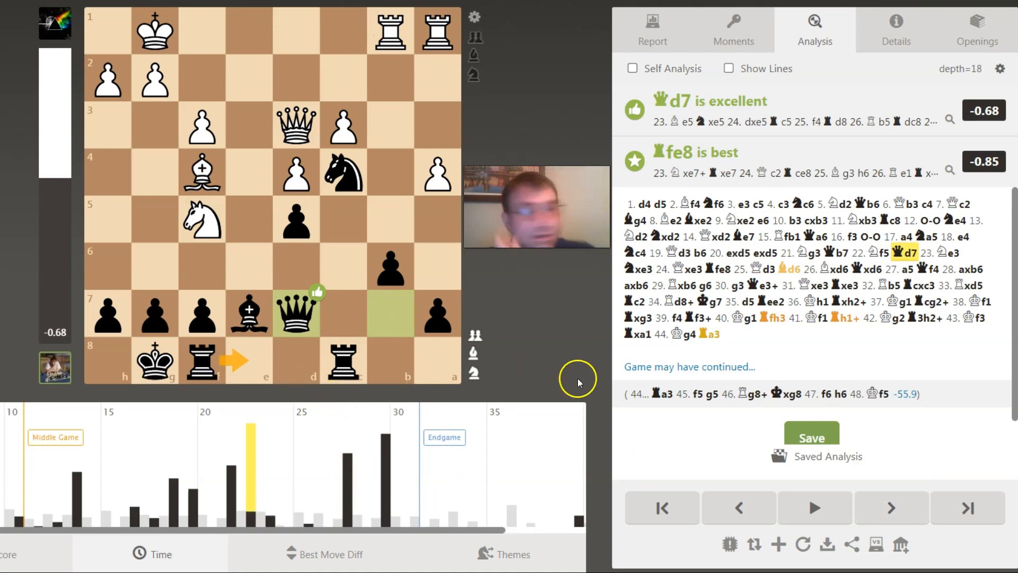
{"action": "left_click", "coordinate": [891, 507]}
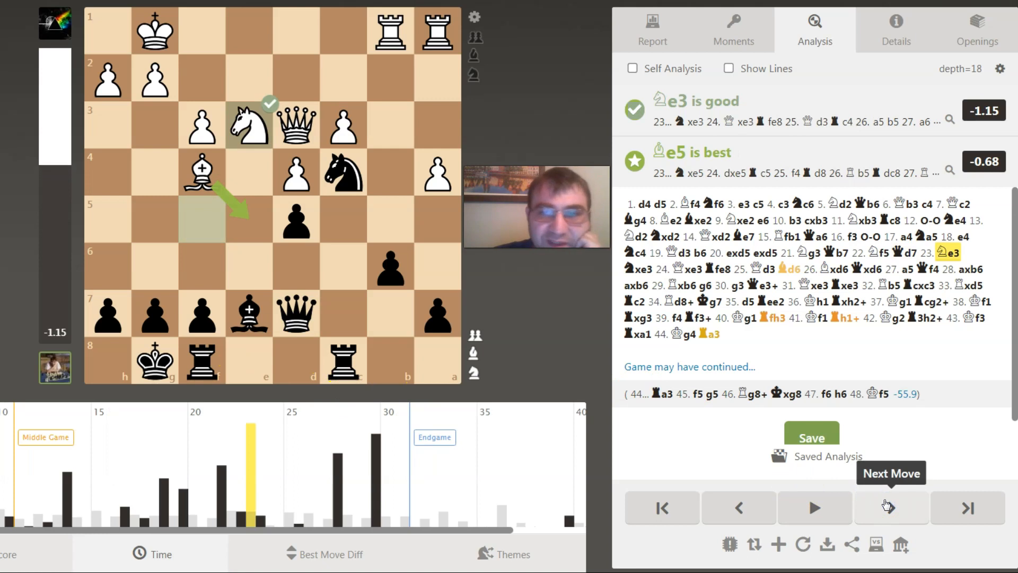
{"action": "left_click", "coordinate": [891, 507]}
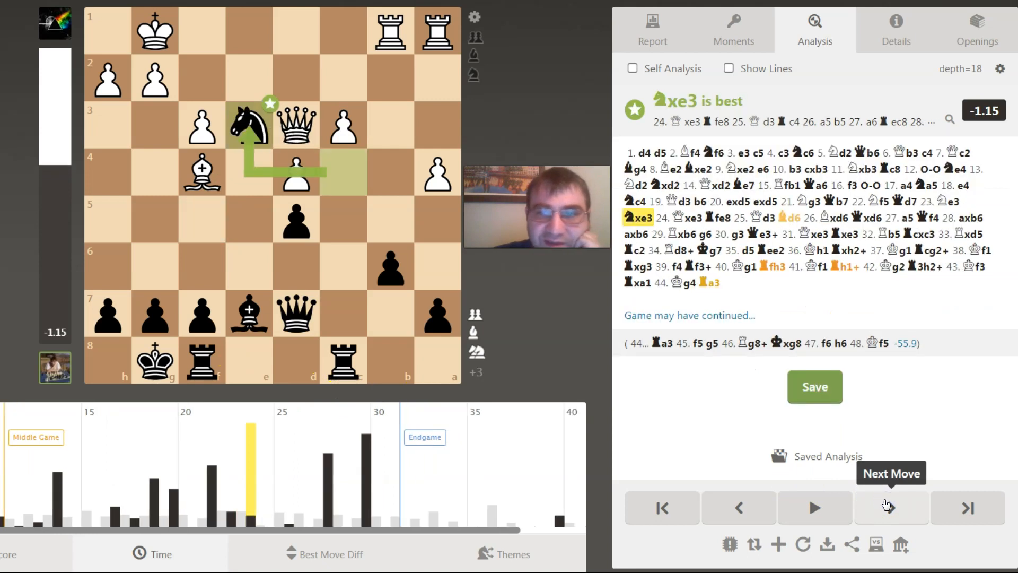
{"action": "left_click", "coordinate": [891, 508]}
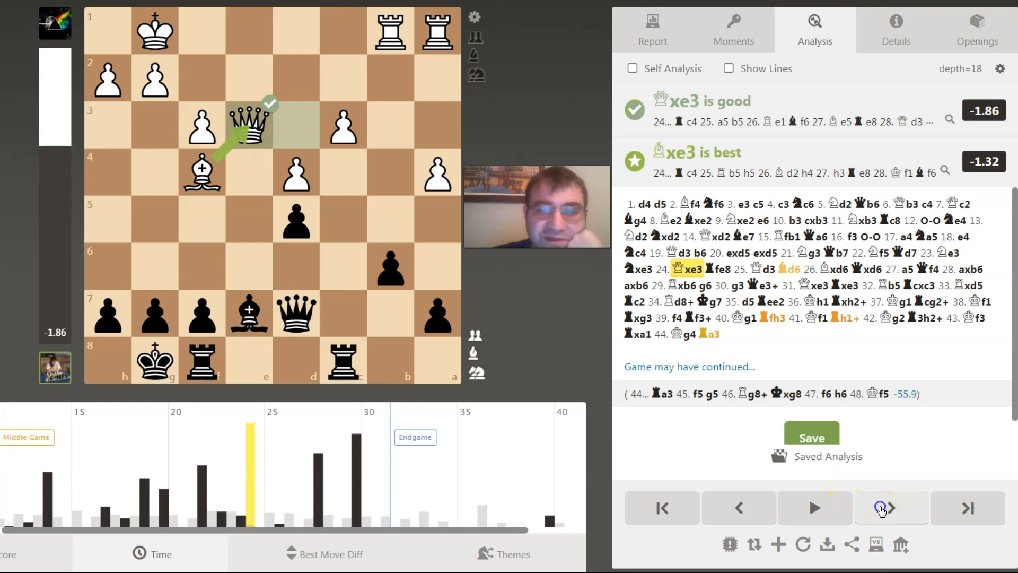
{"action": "left_click", "coordinate": [890, 508]}
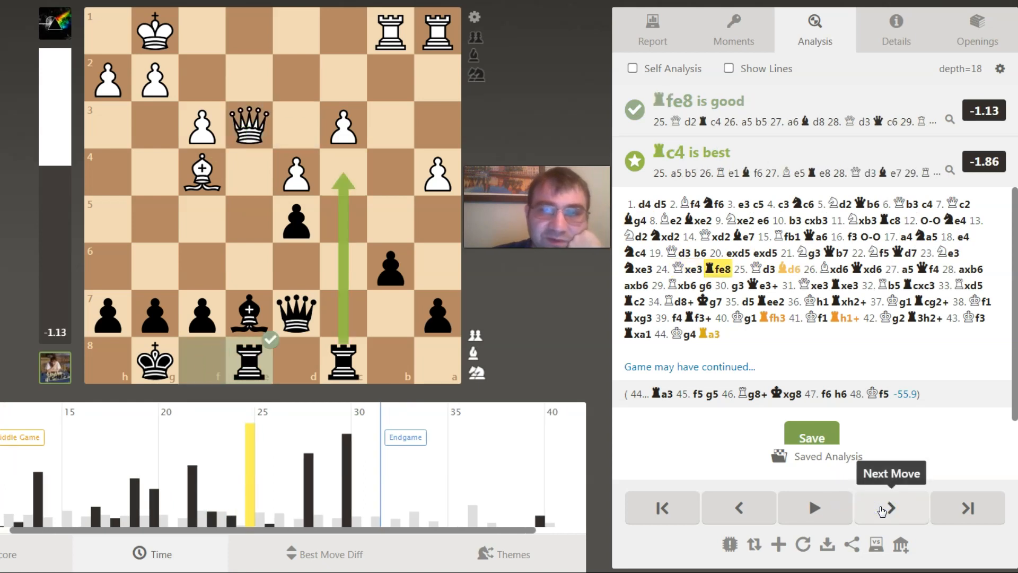
Reach 25.Qd3, recheck the inaccurate 25...Bd6, then advance past the d6 exchanges to 27.a5.
{"action": "left_click", "coordinate": [890, 508]}
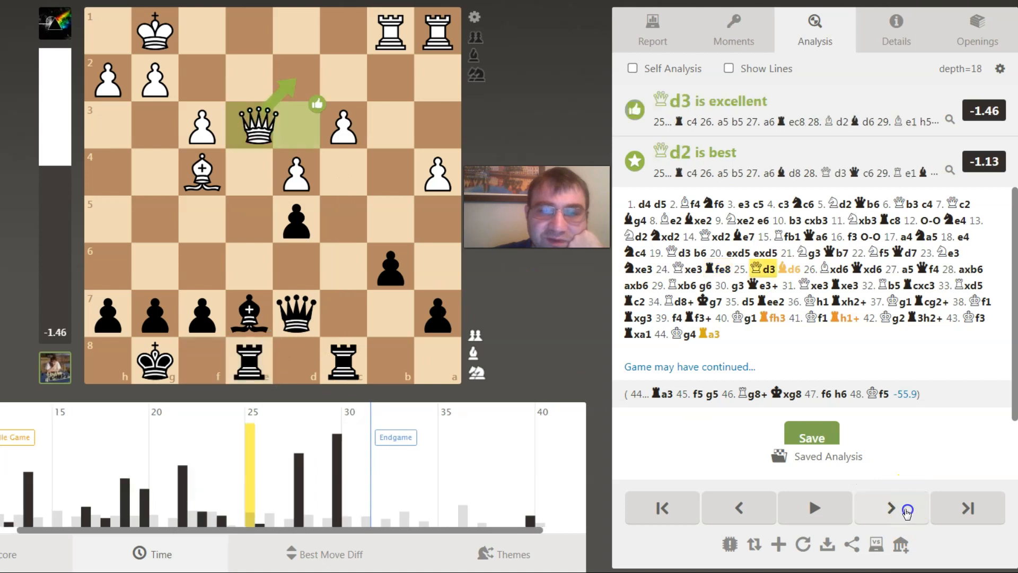
{"action": "left_click", "coordinate": [891, 508]}
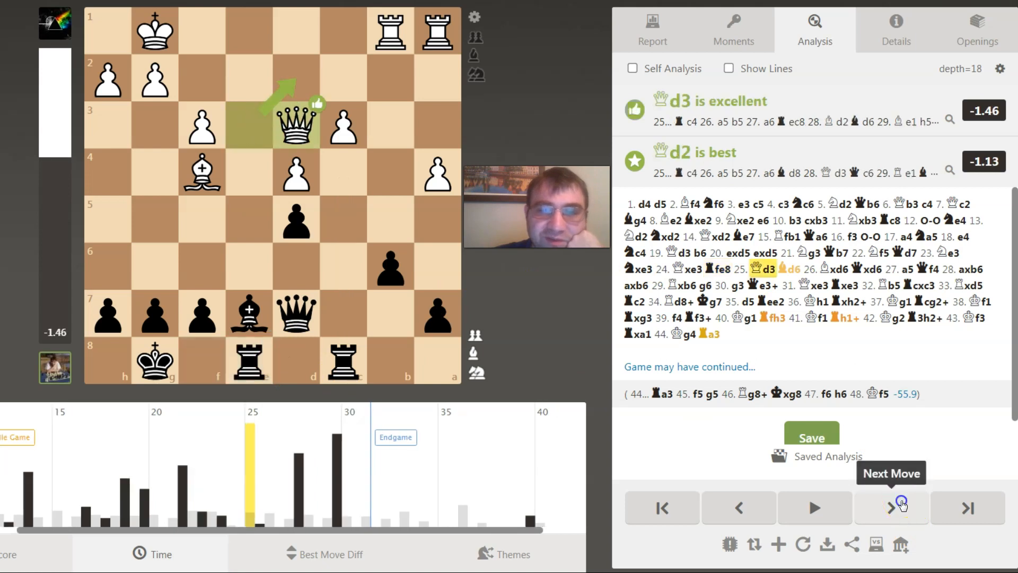
{"action": "left_click", "coordinate": [892, 509]}
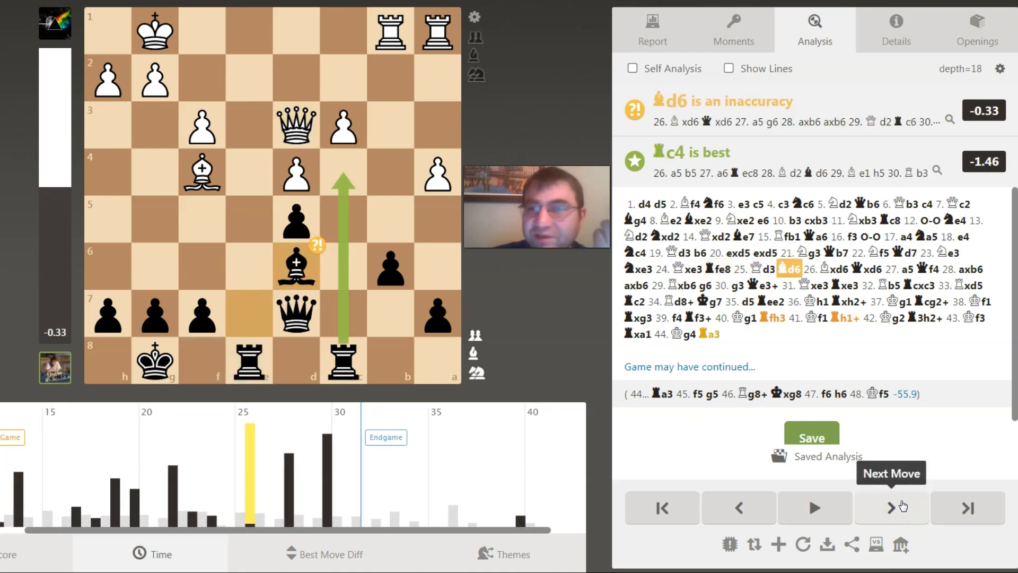
{"action": "left_click", "coordinate": [891, 507]}
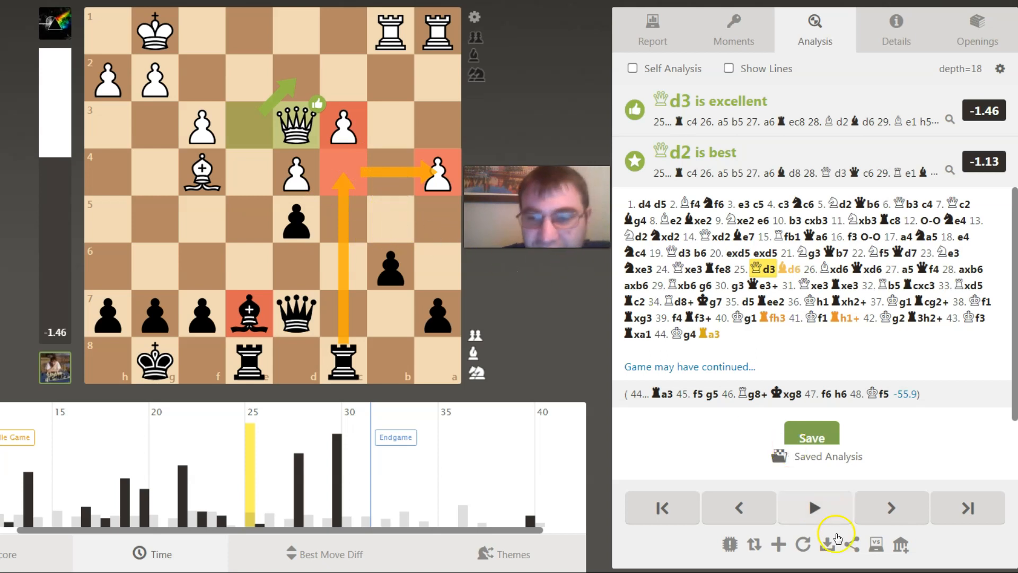
{"action": "left_click", "coordinate": [891, 507]}
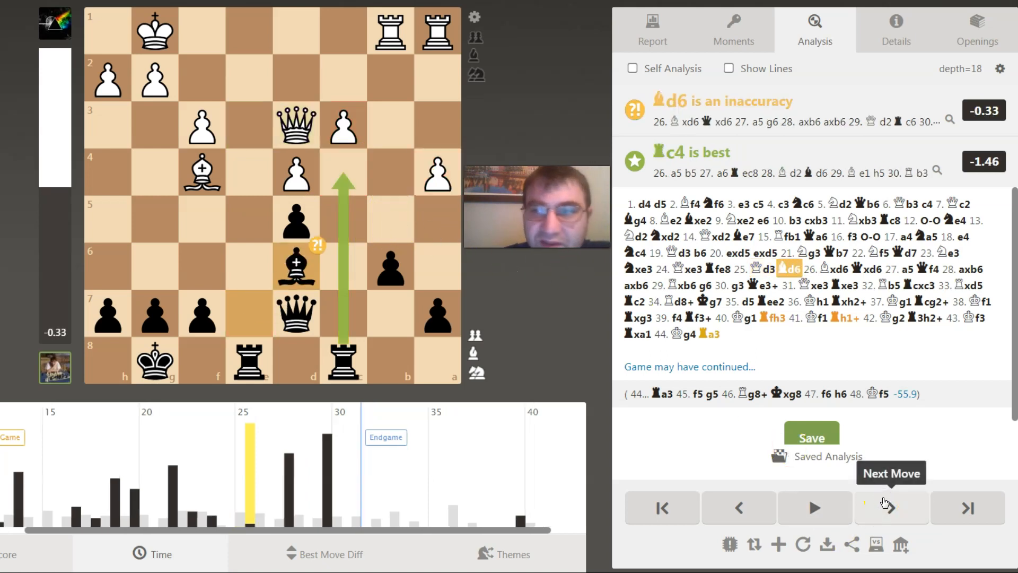
{"action": "left_click", "coordinate": [891, 509]}
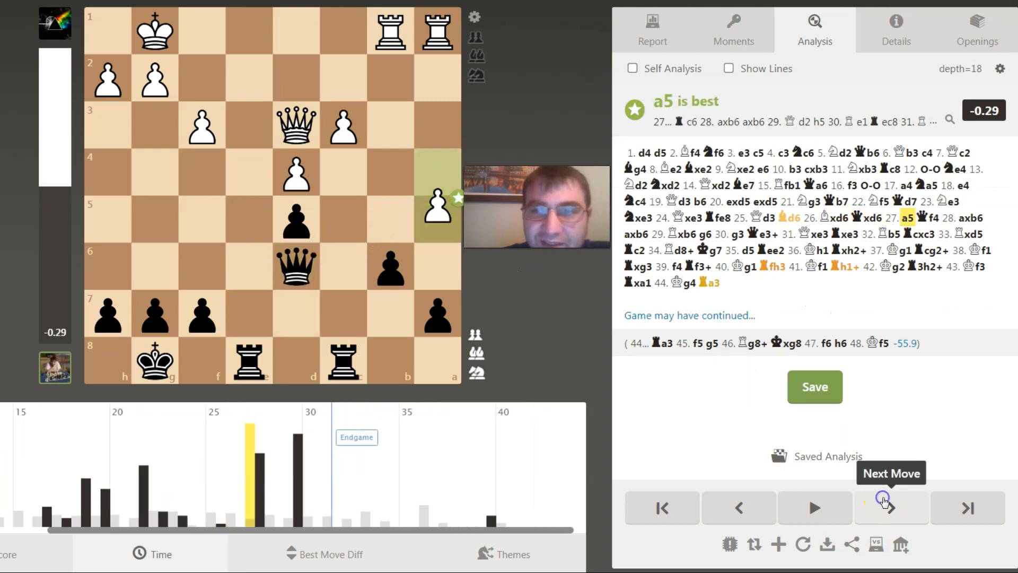
{"action": "left_click", "coordinate": [891, 507]}
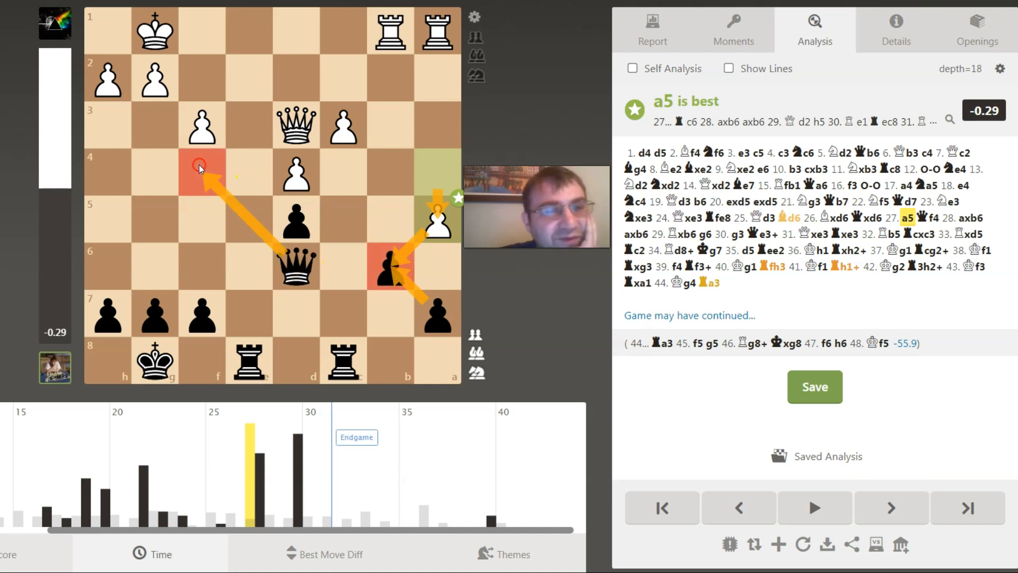
{"action": "mouse_move", "coordinate": [891, 508]}
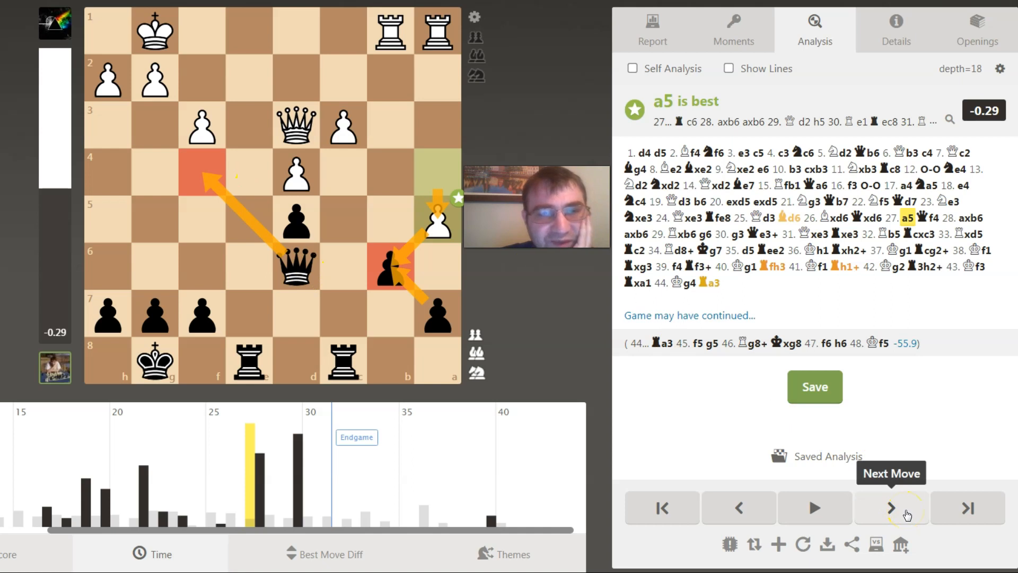
Advance through 27...Qf4, 28.axb6, 29.Rxb6 and 29...g6.
{"action": "left_click", "coordinate": [891, 509]}
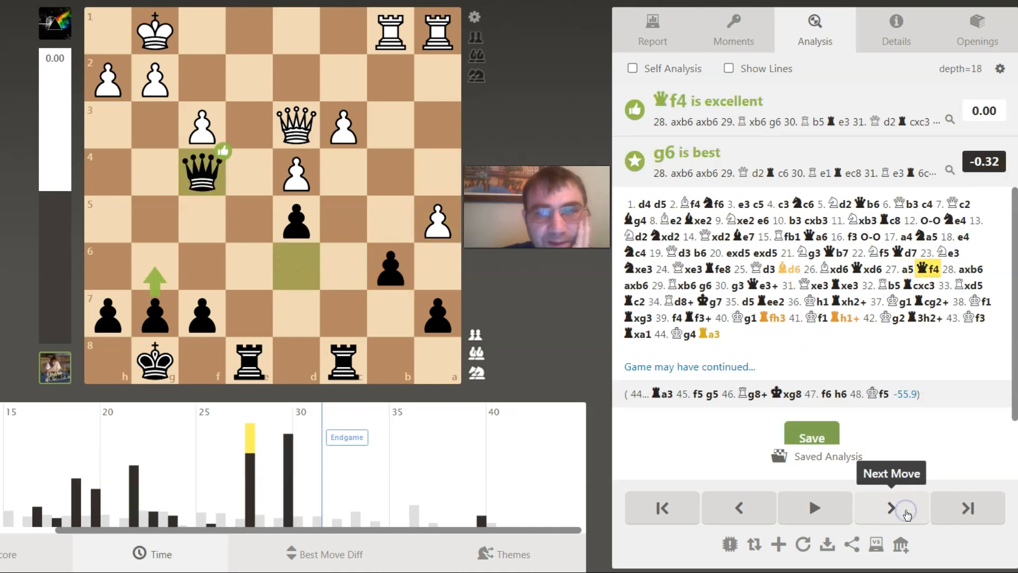
{"action": "left_click", "coordinate": [891, 508]}
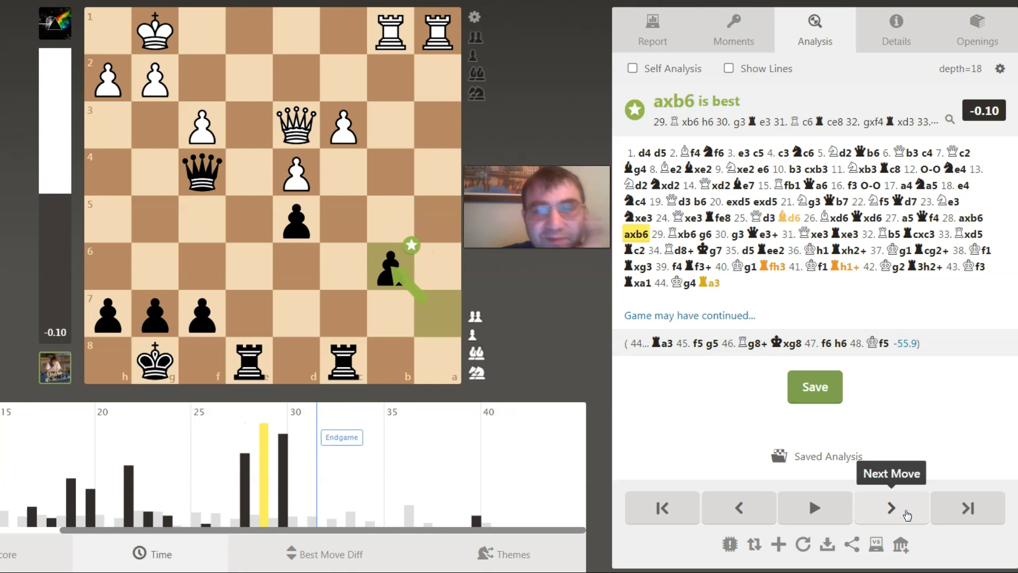
{"action": "mouse_move", "coordinate": [917, 121]}
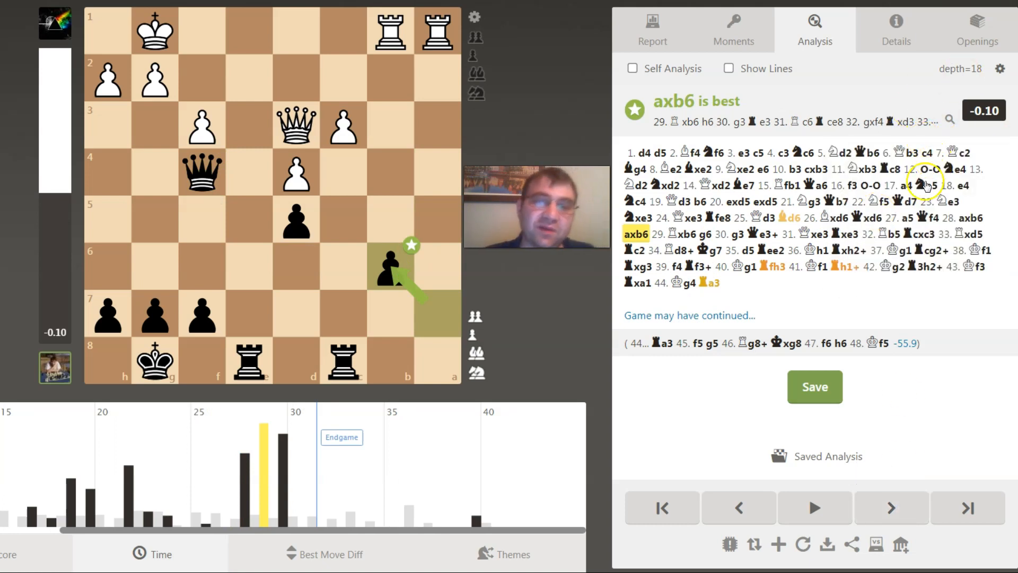
{"action": "left_click", "coordinate": [891, 508]}
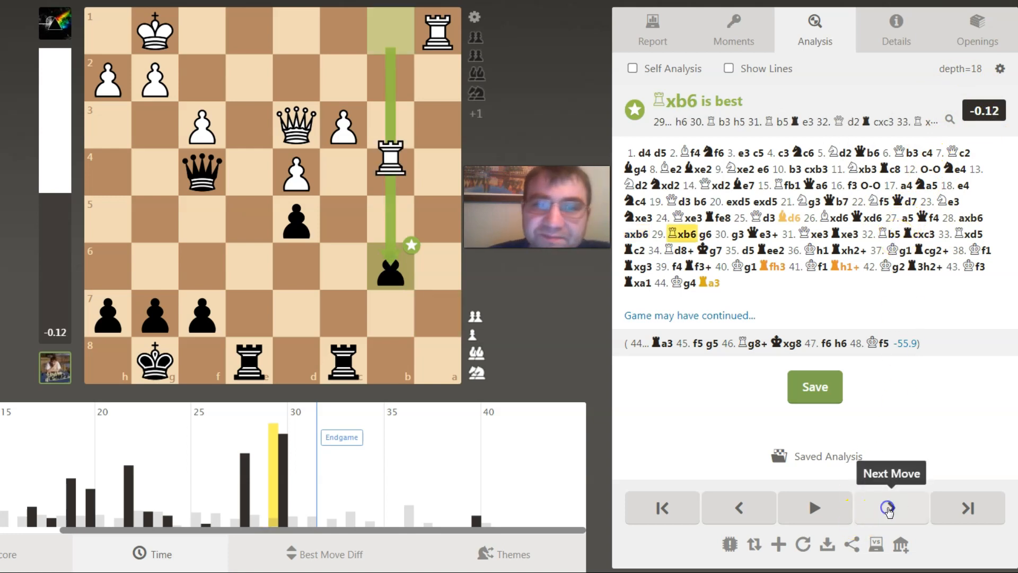
{"action": "left_click", "coordinate": [891, 507]}
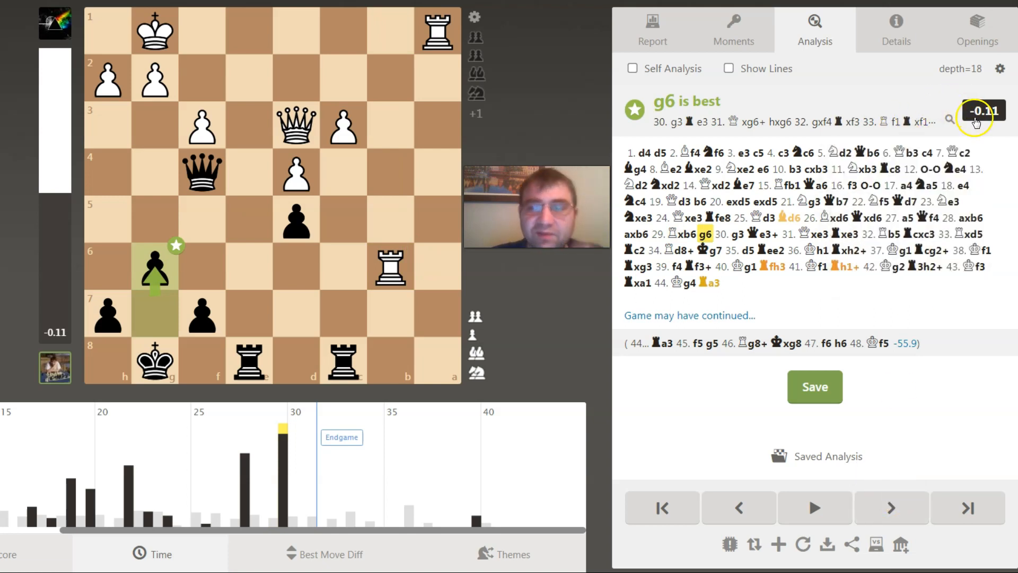
{"action": "mouse_move", "coordinate": [890, 396]}
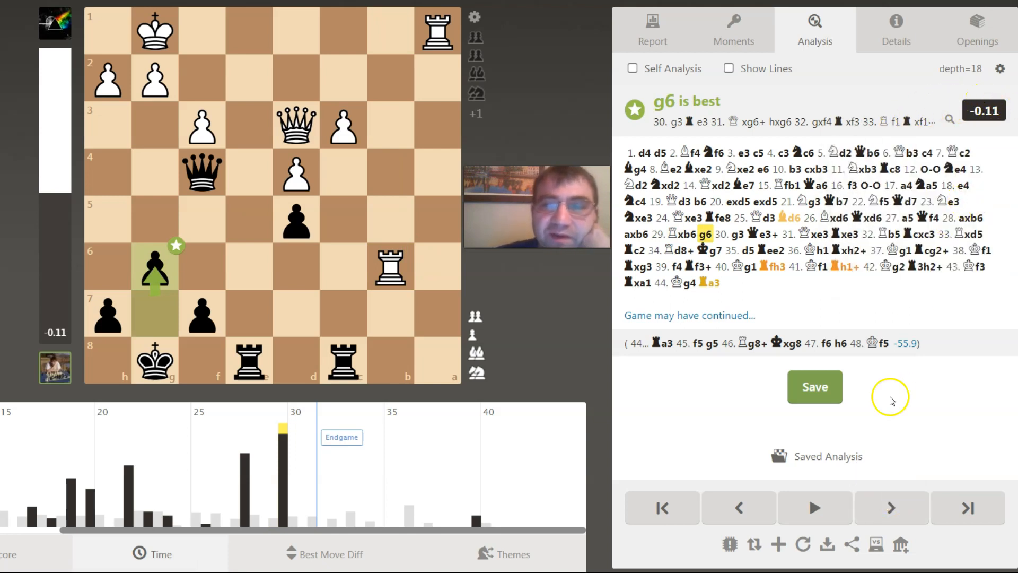
Continue through 30...Qe3+, 31...Rxe3, 32.Rb5 and 32...Rxc3 to 33.Rxd5, rated good.
{"action": "left_click", "coordinate": [891, 508]}
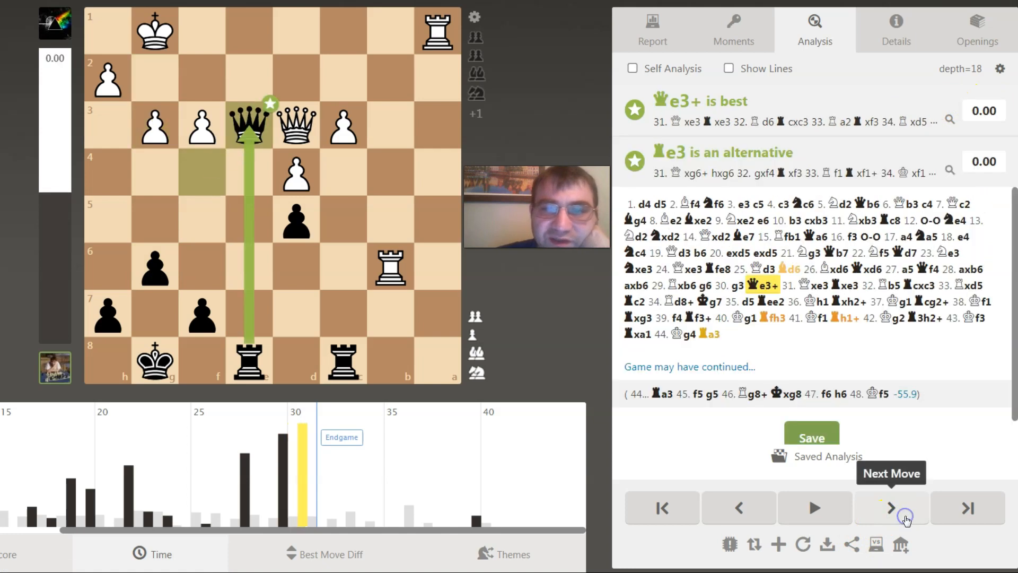
{"action": "left_click", "coordinate": [891, 508]}
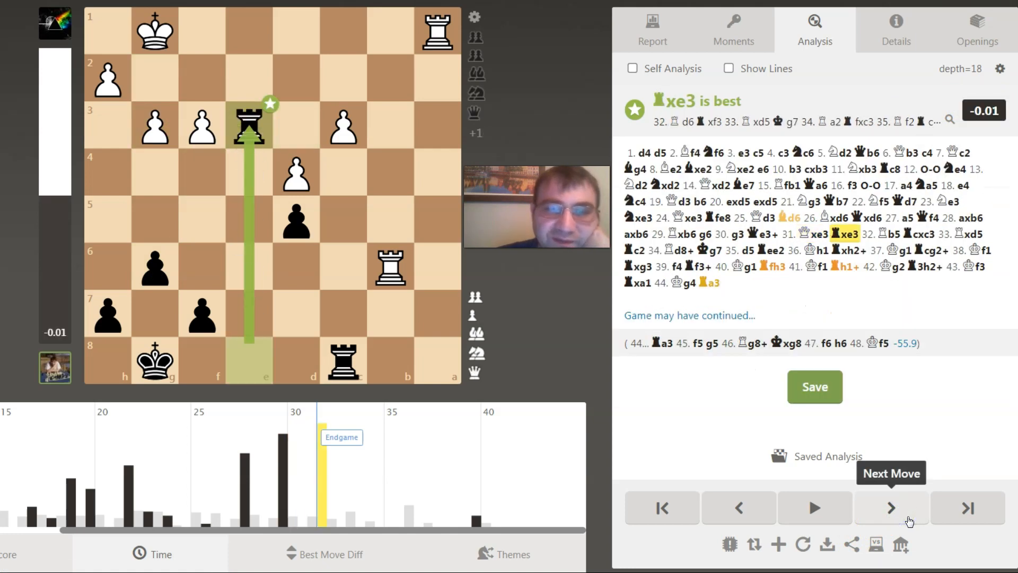
{"action": "left_click", "coordinate": [890, 509]}
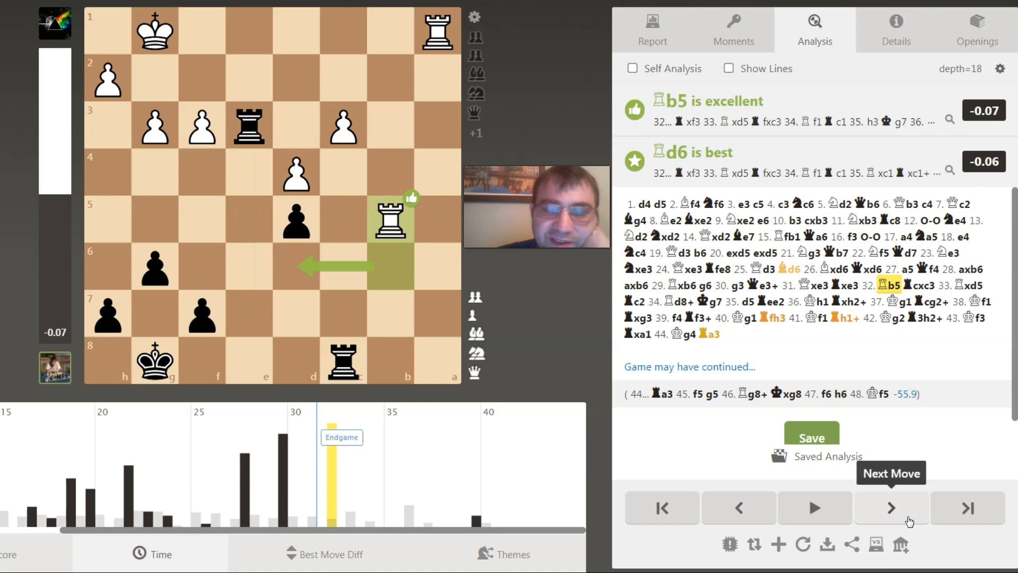
{"action": "left_click", "coordinate": [890, 507]}
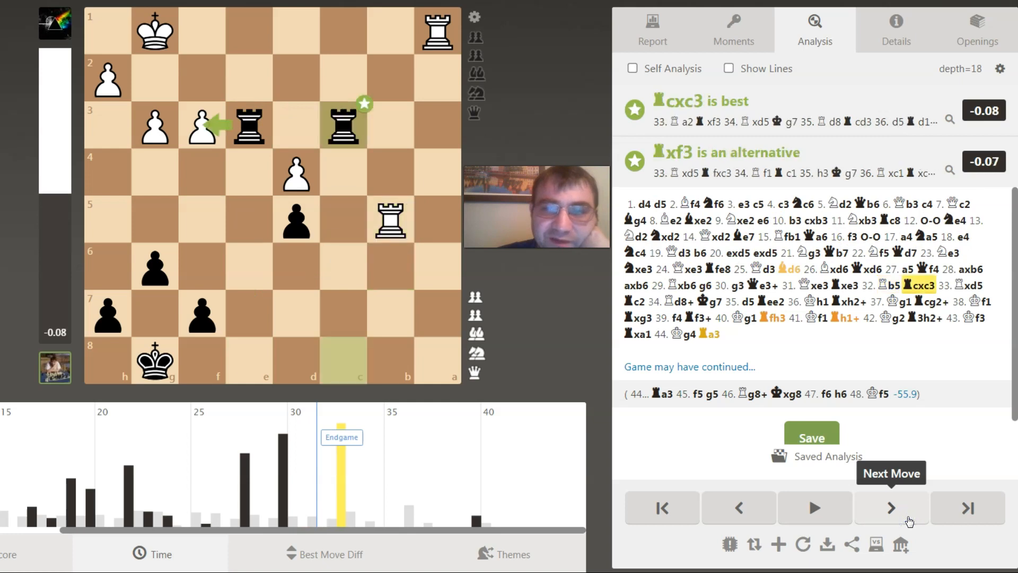
{"action": "left_click", "coordinate": [892, 507]}
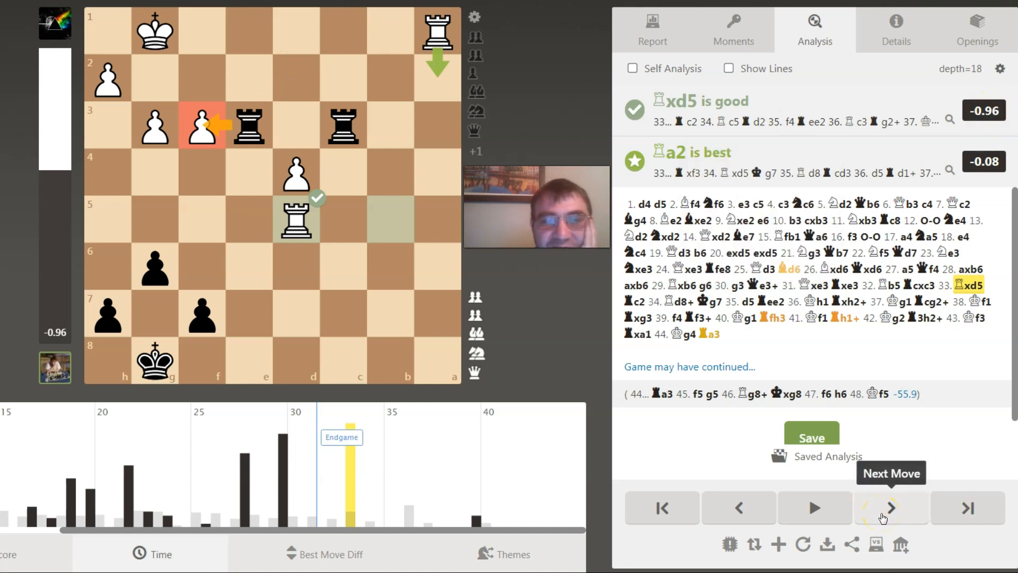
Step through 33...Rc2, 34.Rd8+, 37.Kg1, 39.f4, 41.Kf1, 43.Kf3 to the final 44...Ra3.
{"action": "left_click", "coordinate": [890, 508]}
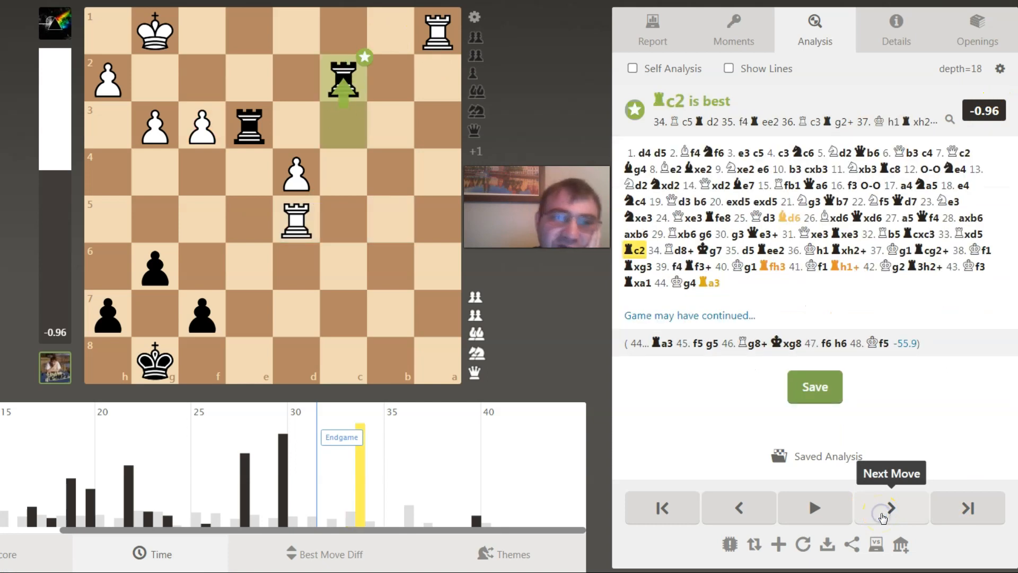
{"action": "left_click", "coordinate": [891, 507]}
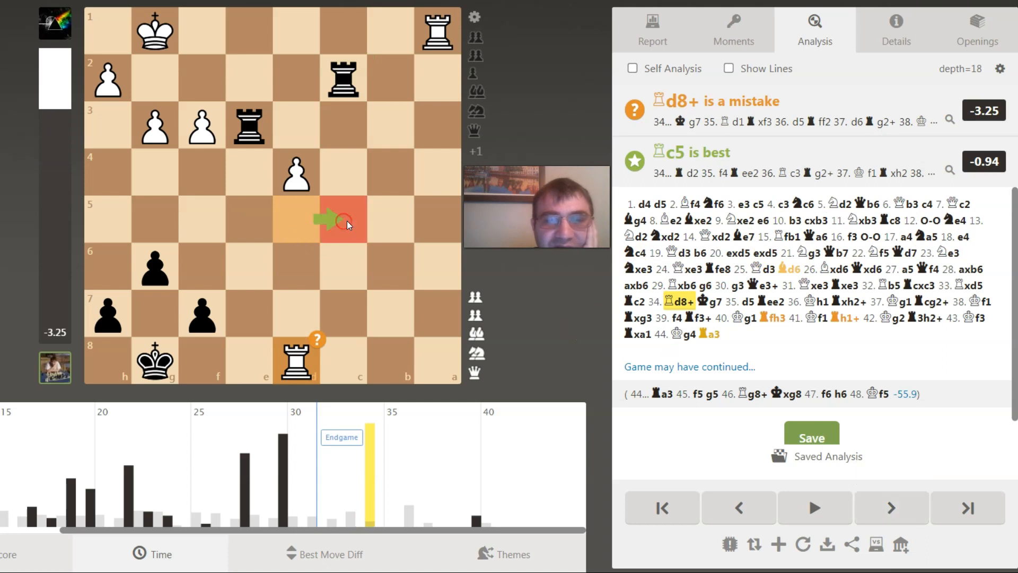
{"action": "mouse_move", "coordinate": [738, 507]}
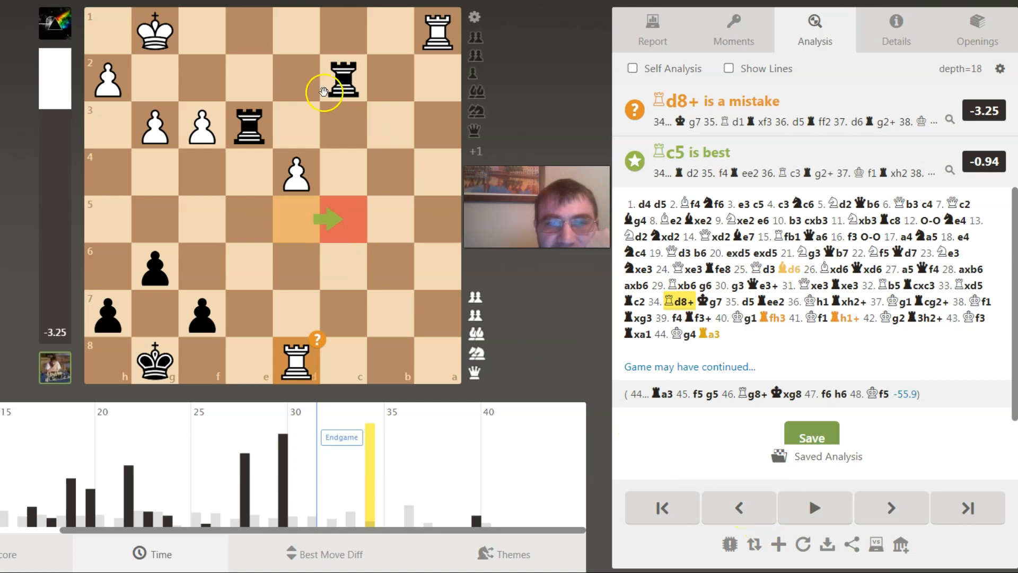
{"action": "mouse_move", "coordinate": [726, 175]}
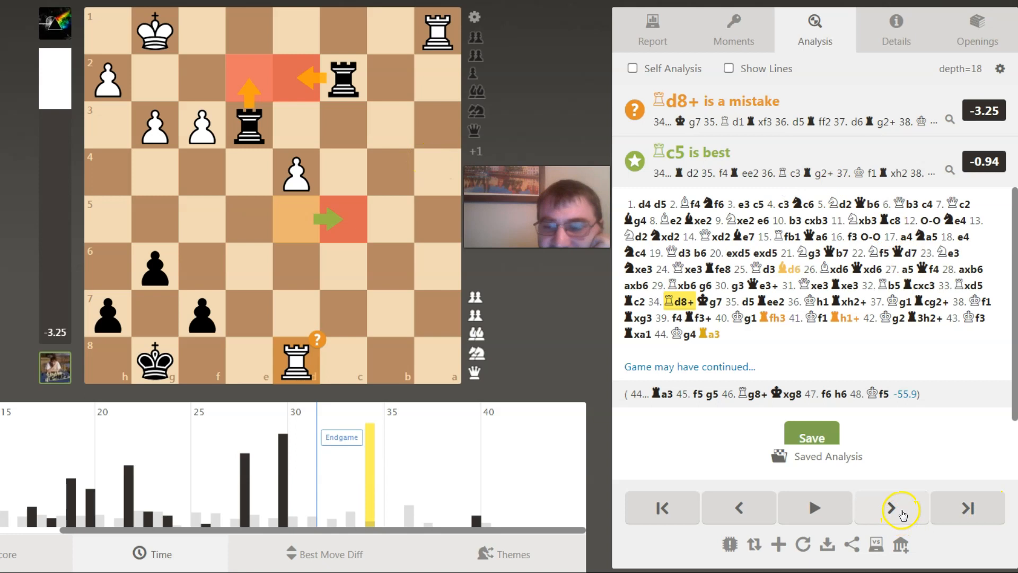
{"action": "left_click", "coordinate": [901, 508]}
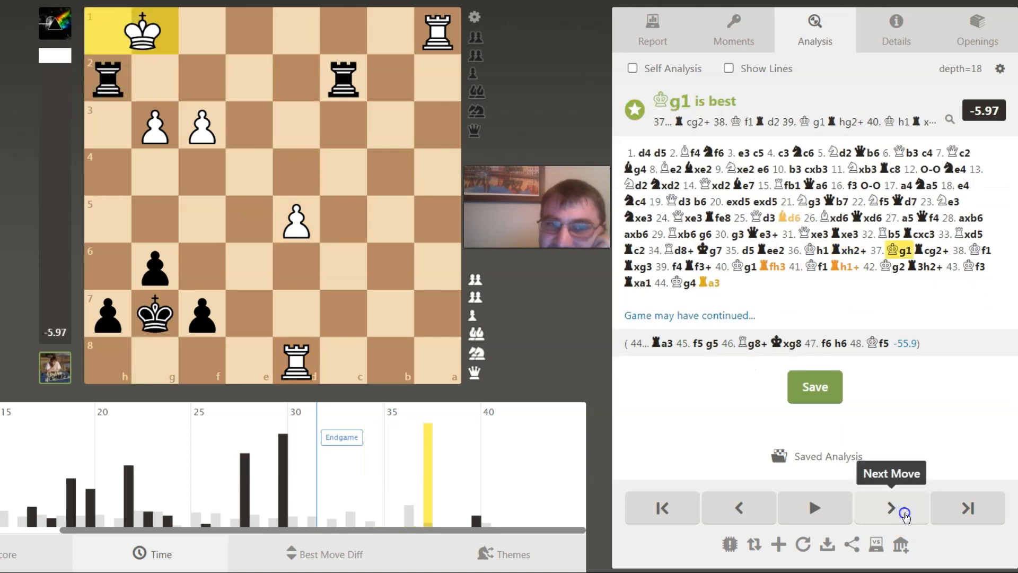
{"action": "left_click", "coordinate": [891, 508]}
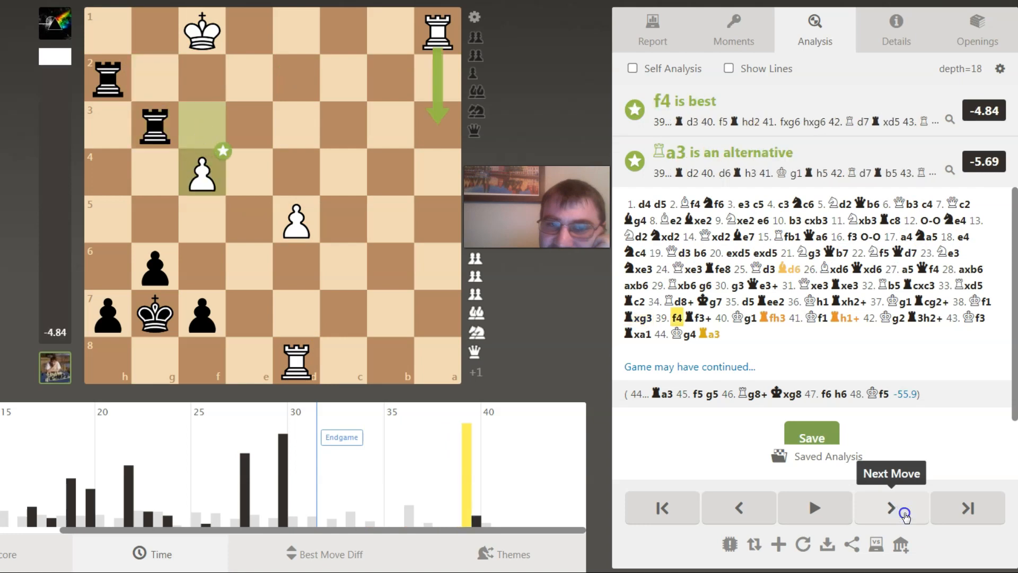
{"action": "left_click", "coordinate": [890, 507]}
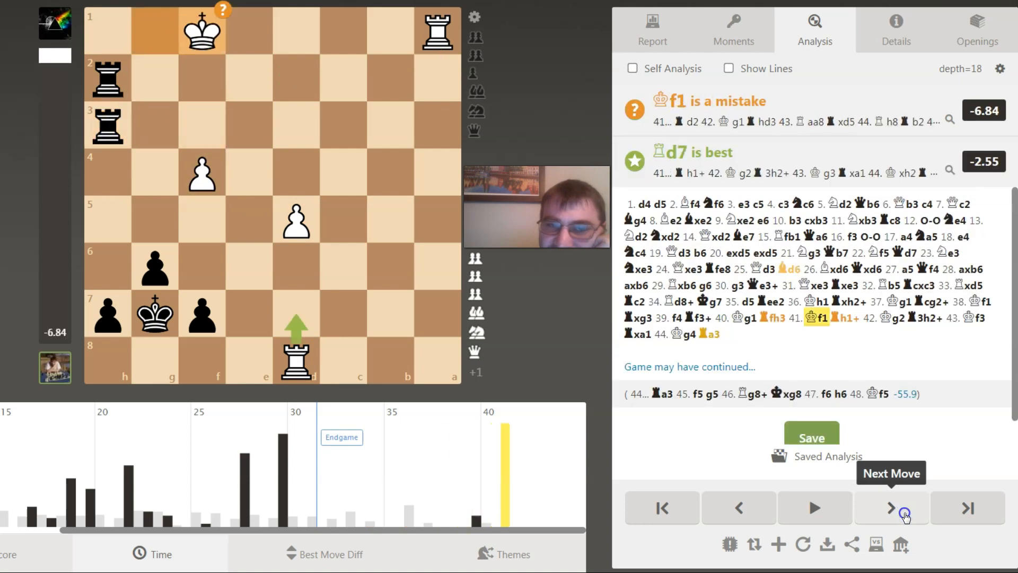
{"action": "left_click", "coordinate": [890, 509]}
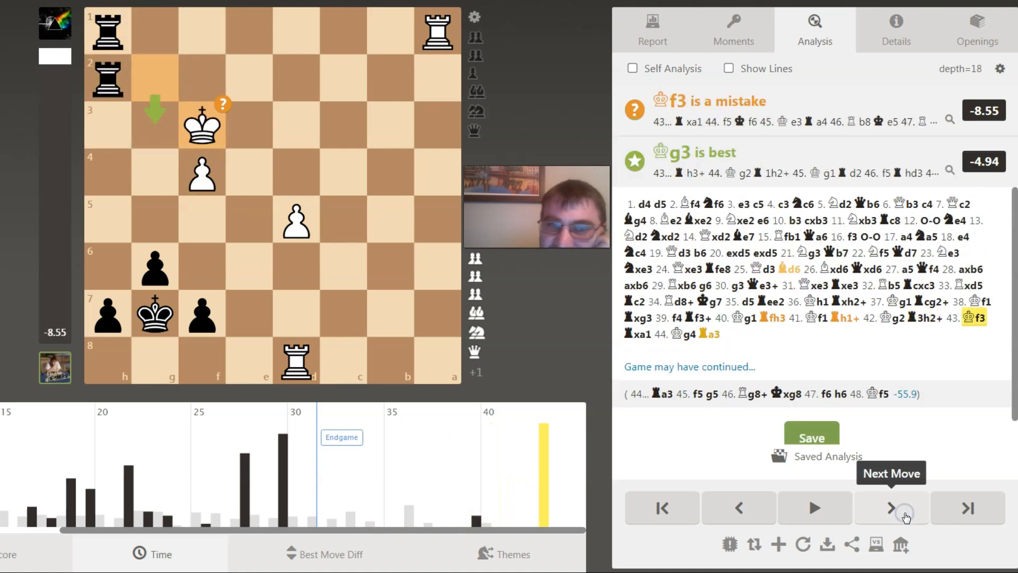
{"action": "left_click", "coordinate": [891, 508]}
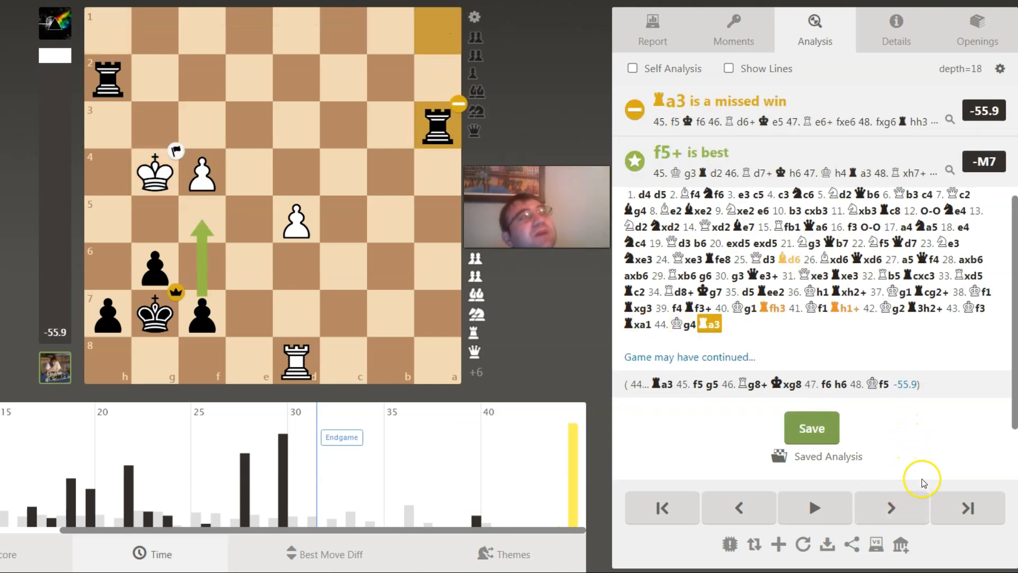
{"action": "mouse_move", "coordinate": [949, 463]}
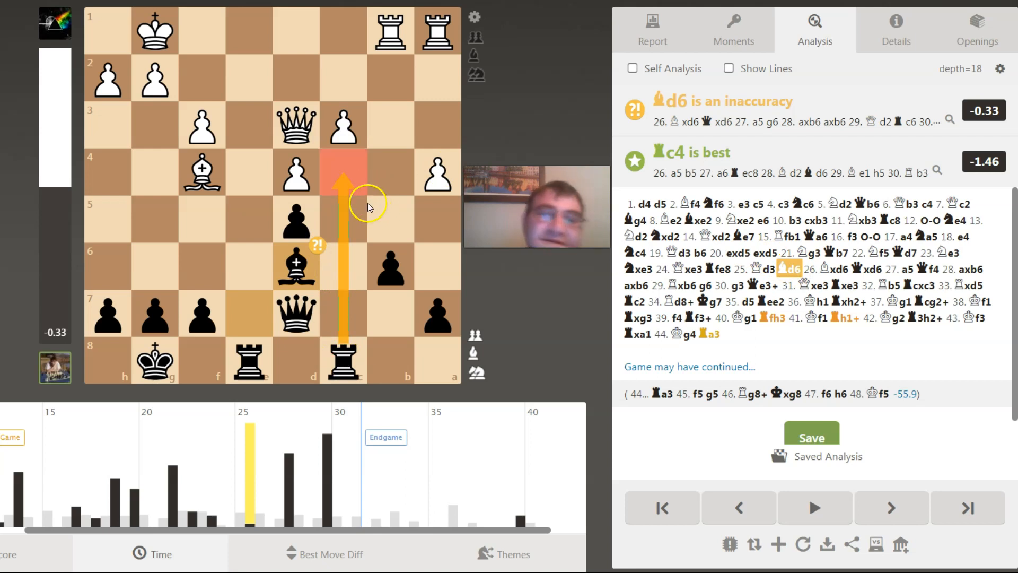
{"action": "mouse_move", "coordinate": [374, 216]}
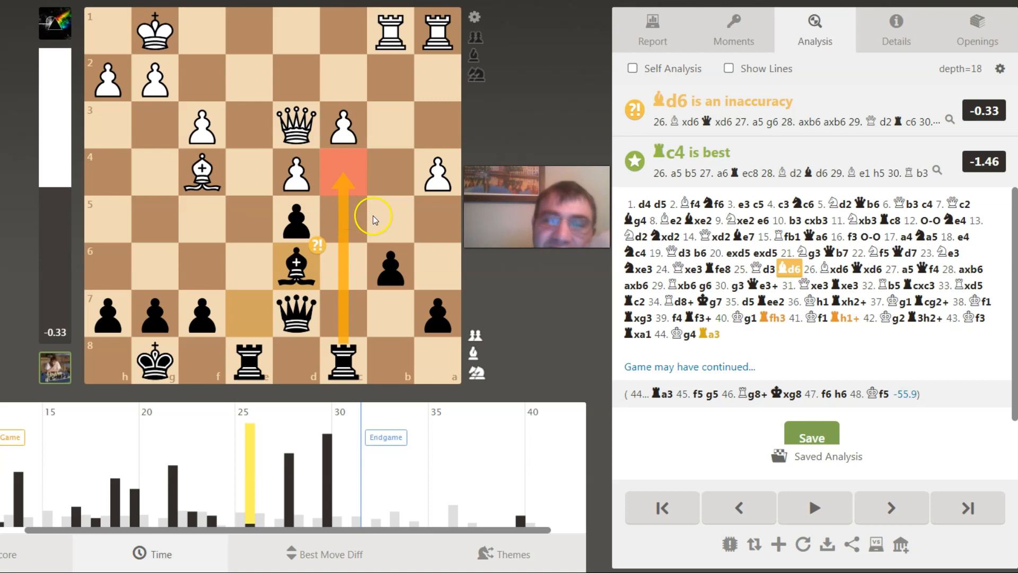
{"action": "mouse_move", "coordinate": [345, 258]}
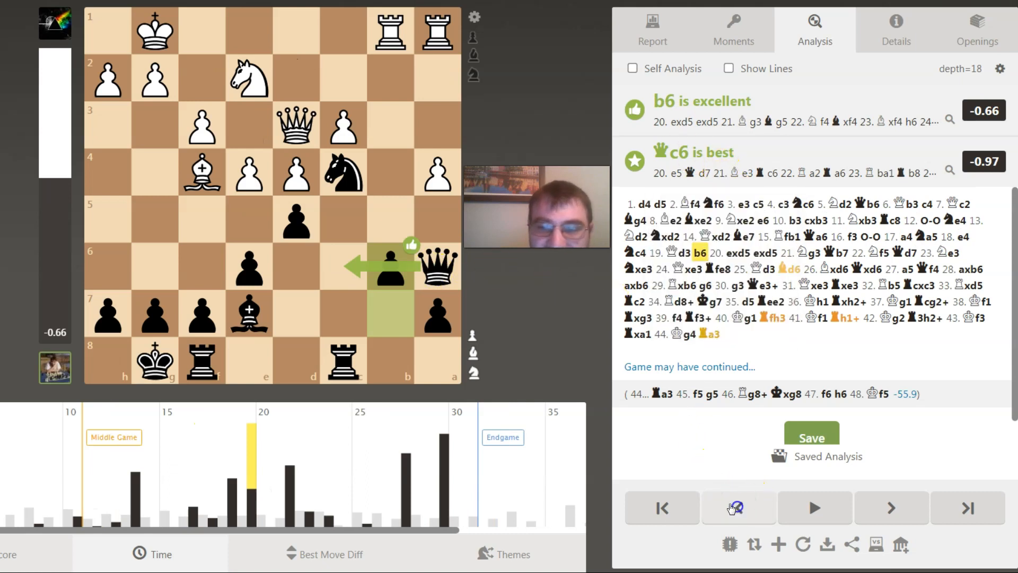
Step back from 19...b6 to White's 19.Qd3, rated best at -1.04.
{"action": "left_click", "coordinate": [738, 508]}
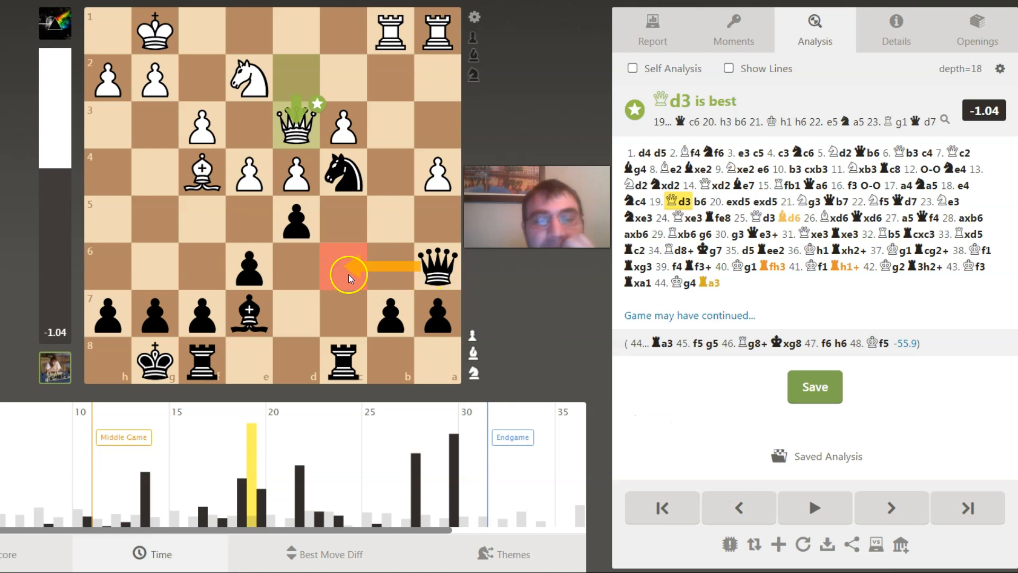